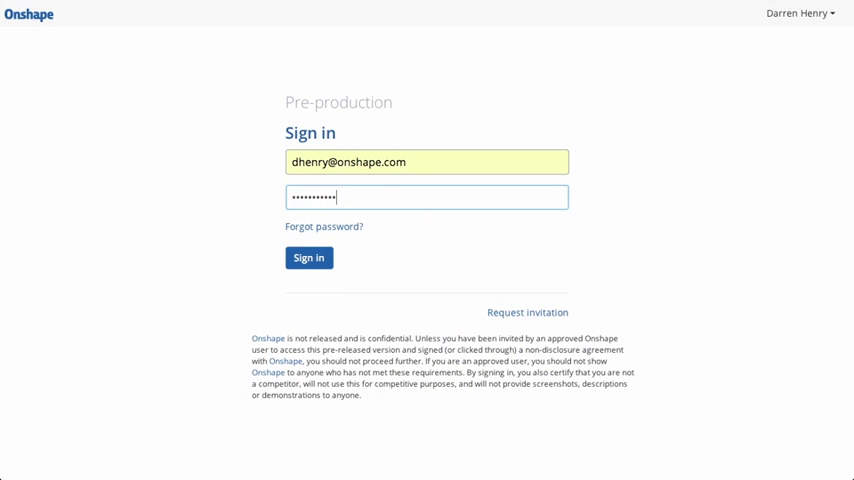
Step: Sign in, go to My documents and select Woodworking Vise - Master to show its details
click(308, 258)
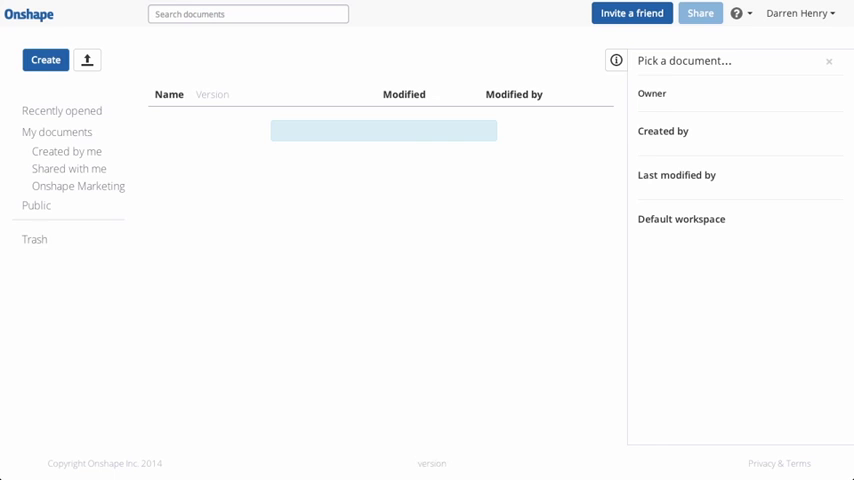
click(58, 132)
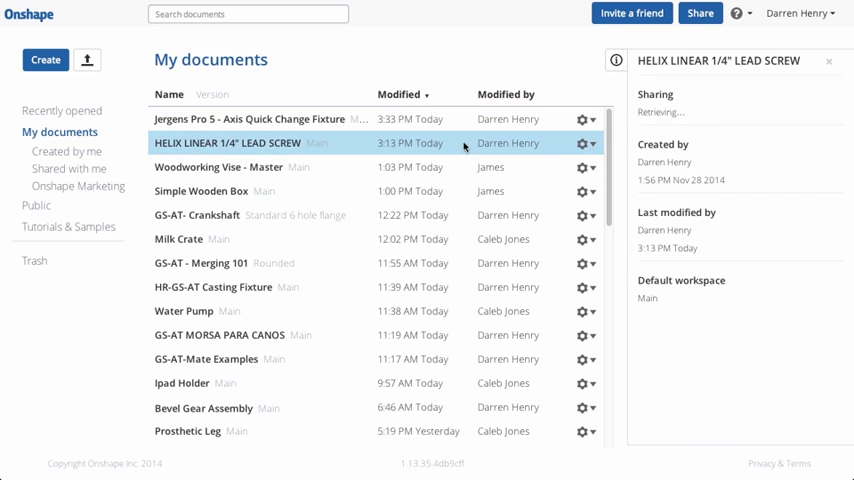
click(220, 168)
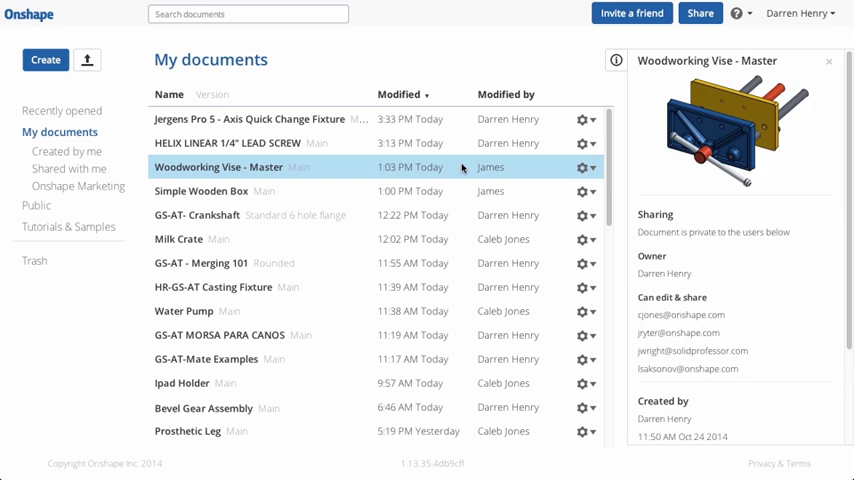
Step: Open HELIX LINEAR 1/4" LEAD SCREW and browse its Lead Screw Assembly and Lead Screw tabs
double_click(230, 142)
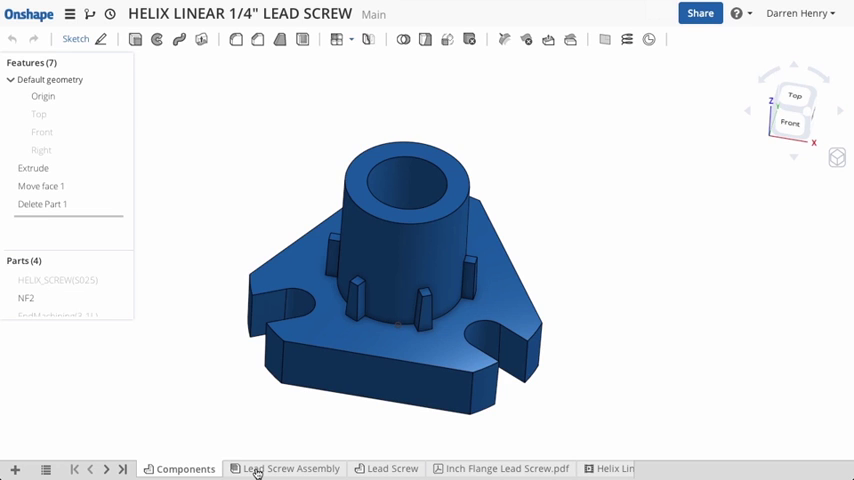
click(288, 468)
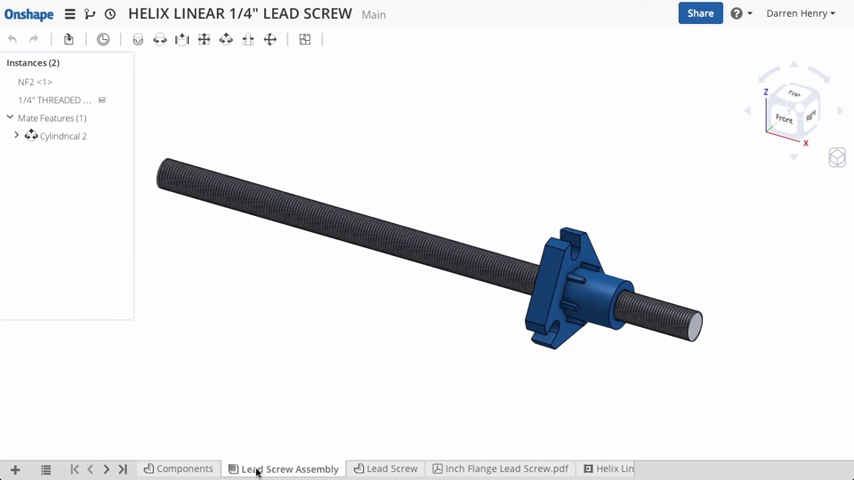
click(392, 468)
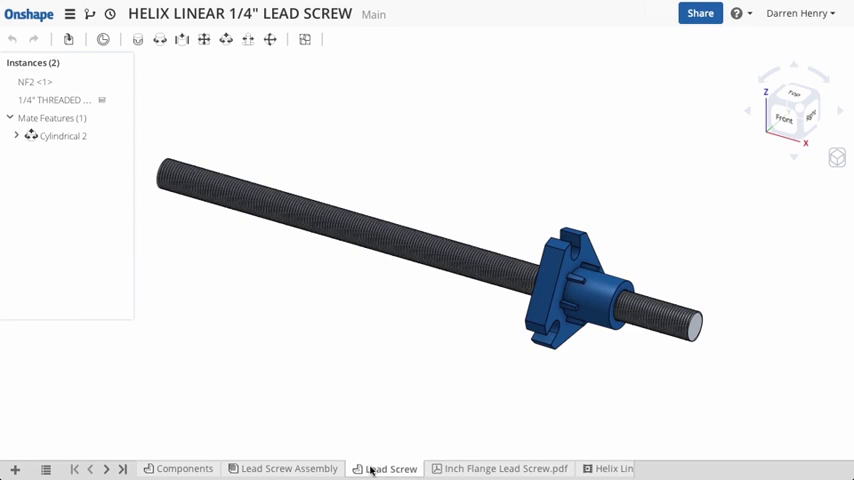
click(392, 468)
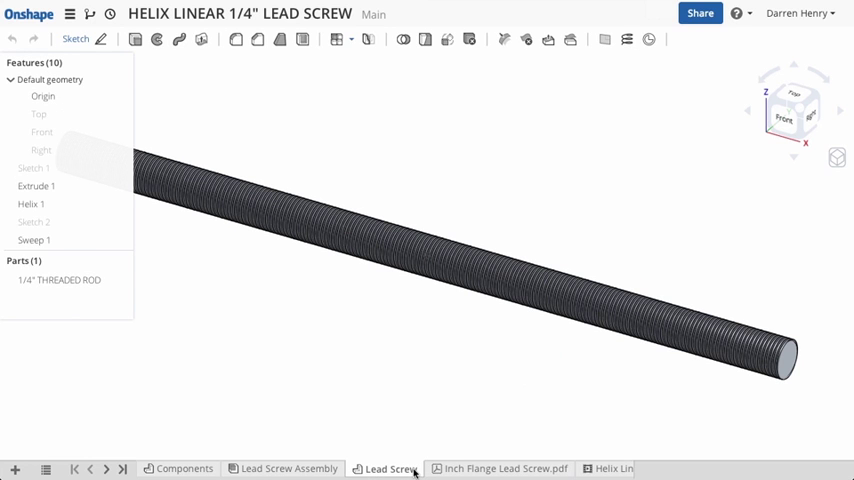
click(494, 468)
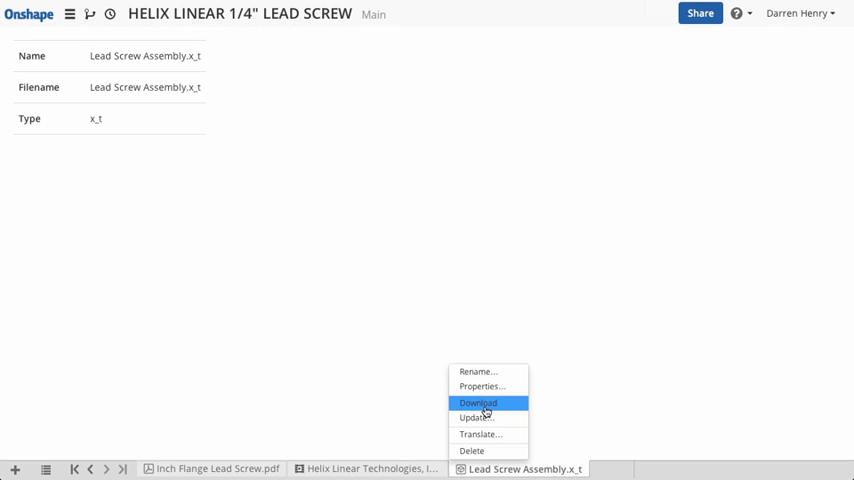
Step: Download Lead Screw Assembly.x_t, return to the assembly and review the document history
click(474, 404)
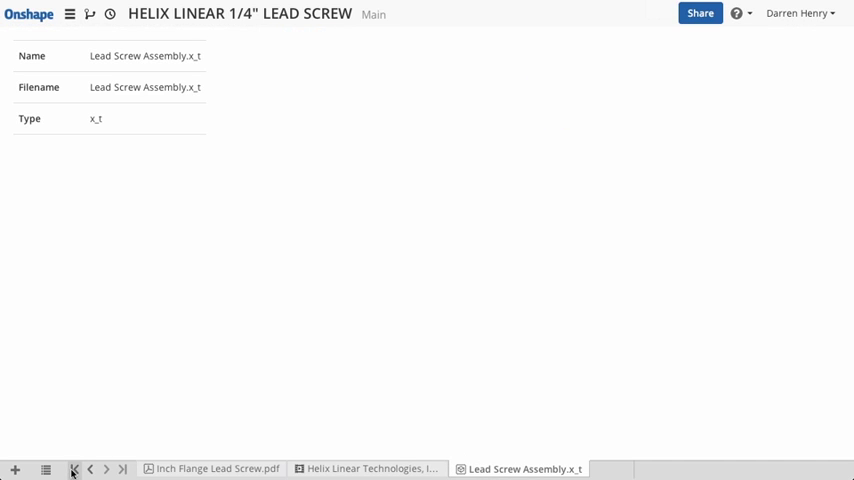
click(510, 468)
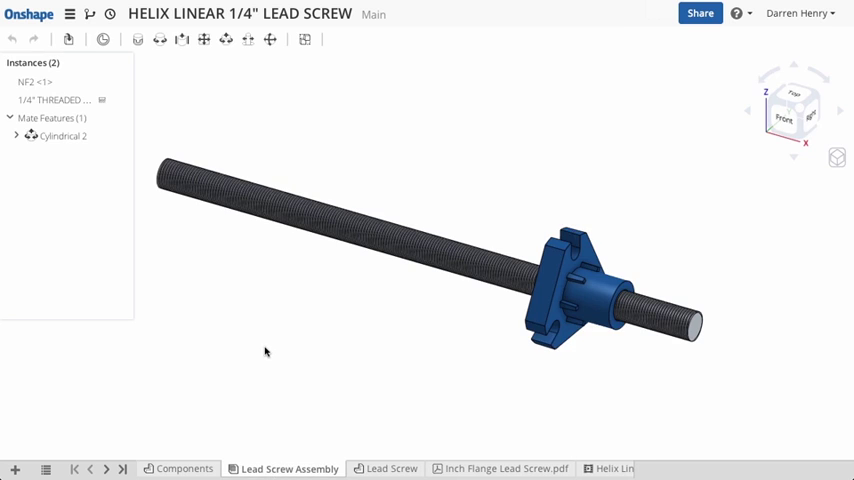
click(104, 16)
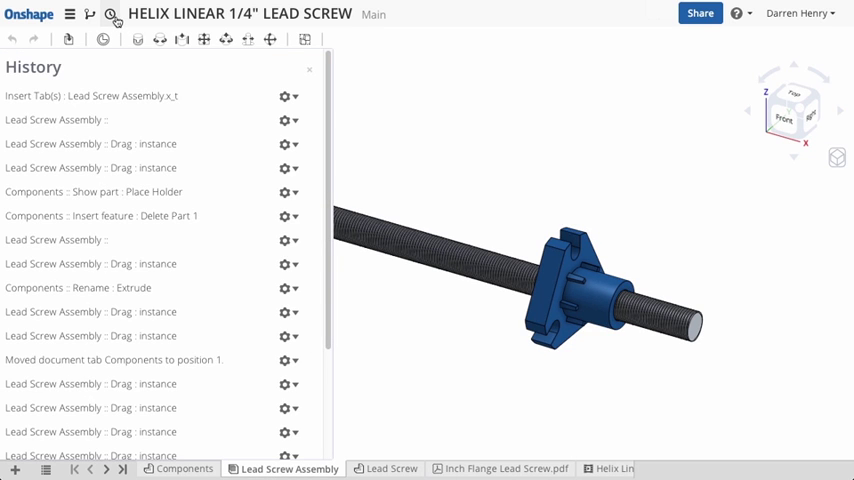
mouse_move(180, 432)
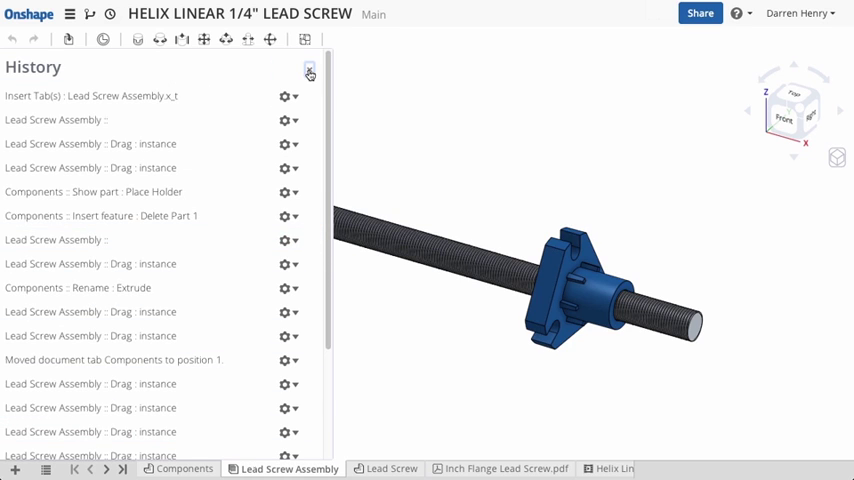
click(310, 72)
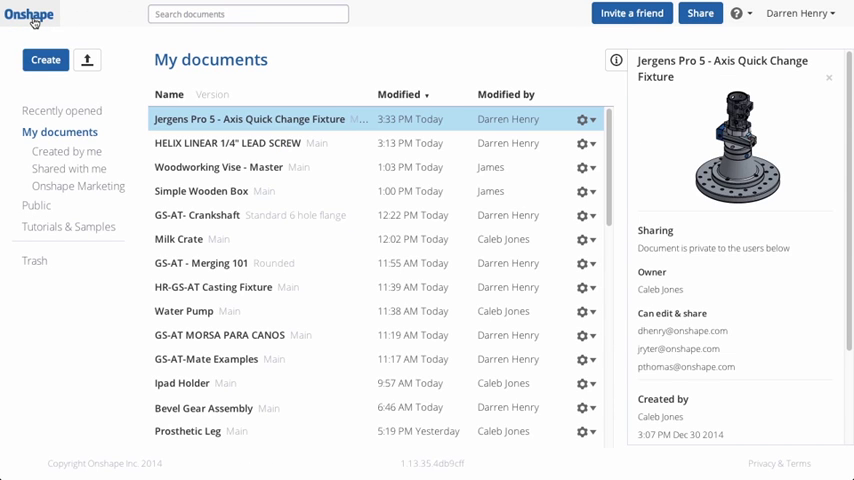
mouse_move(304, 82)
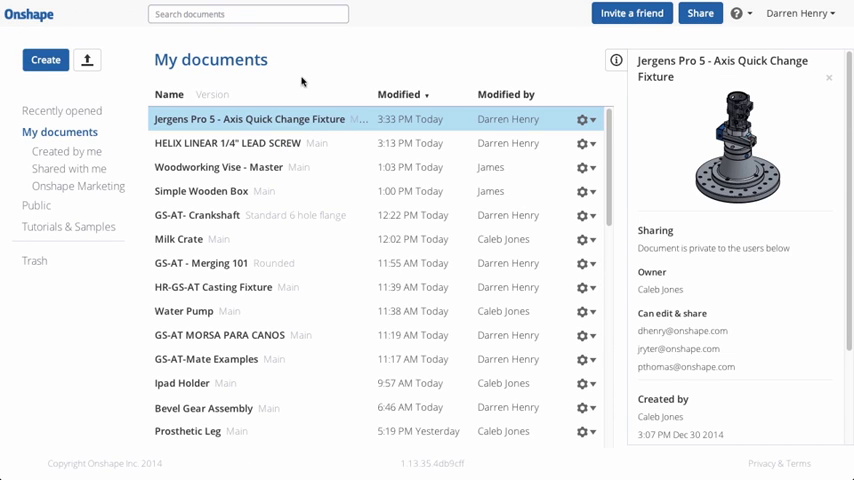
Step: Preview the Lead Screw, Simple Wooden Box, GS-AT- Crankshaft and Milk Crate documents
click(228, 142)
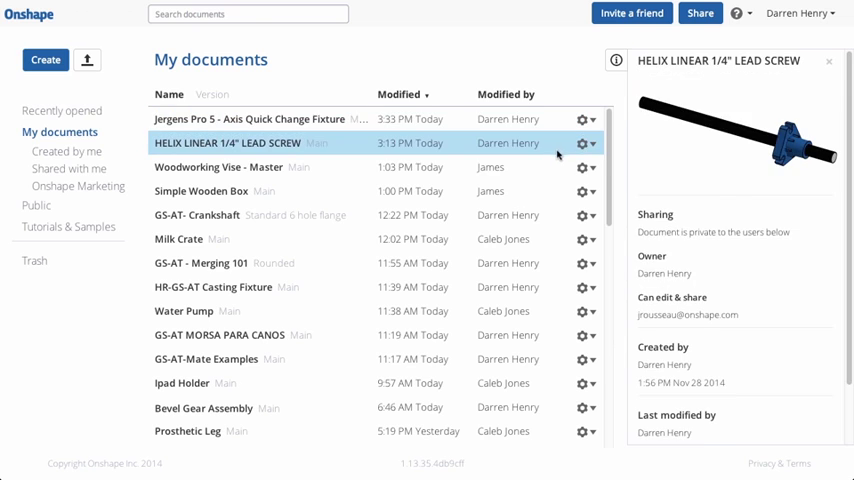
click(204, 192)
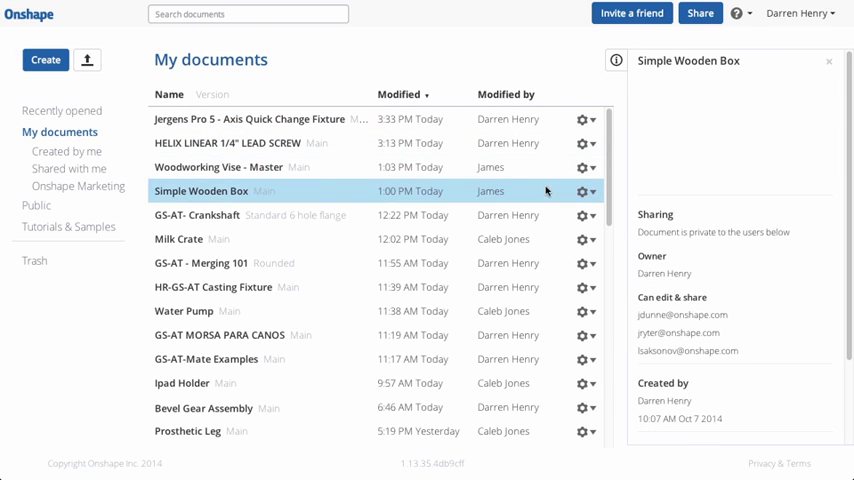
click(198, 216)
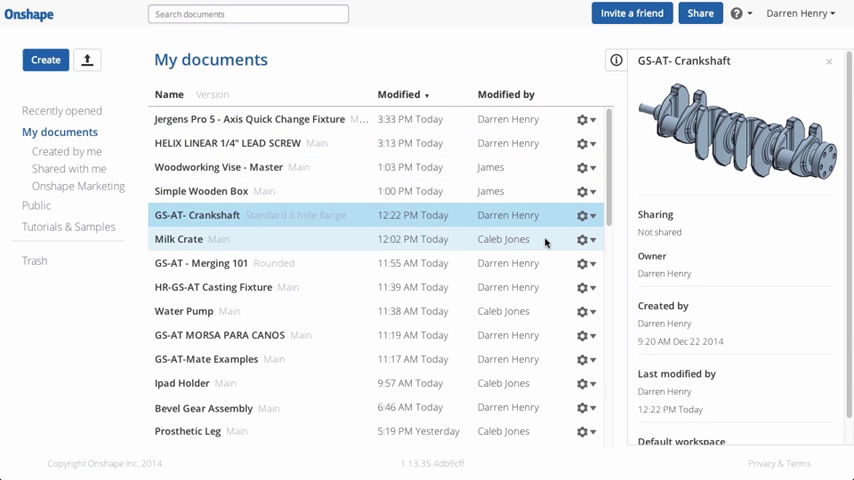
click(178, 240)
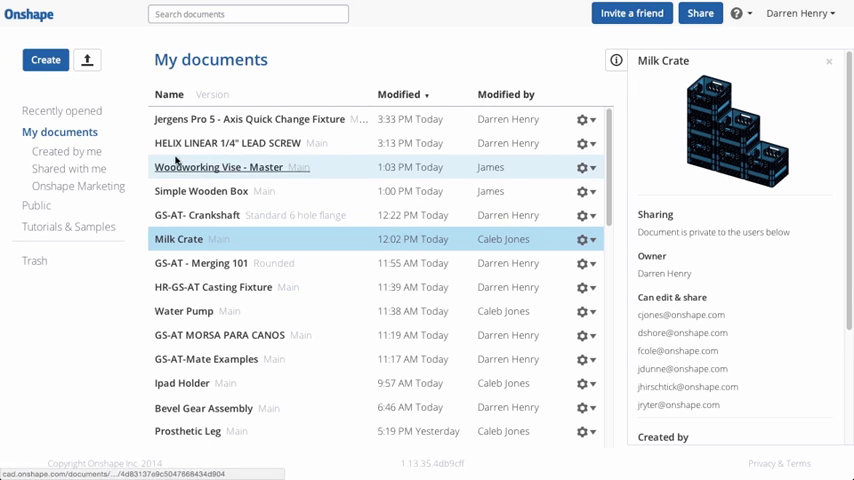
Step: Browse the Recently opened and Created by me lists, then return to My documents
click(62, 110)
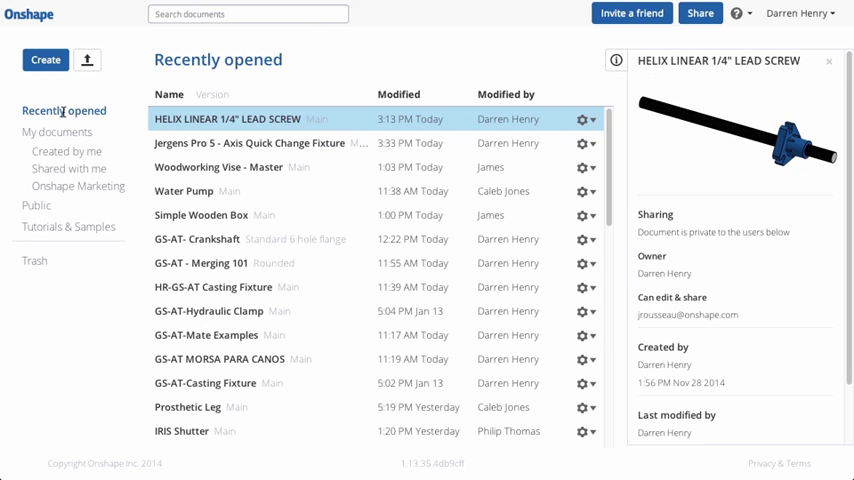
click(68, 152)
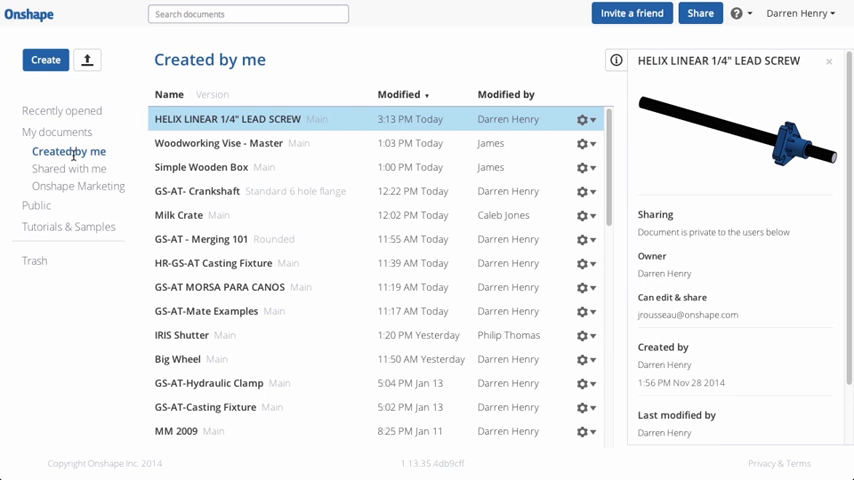
click(72, 168)
text(G)
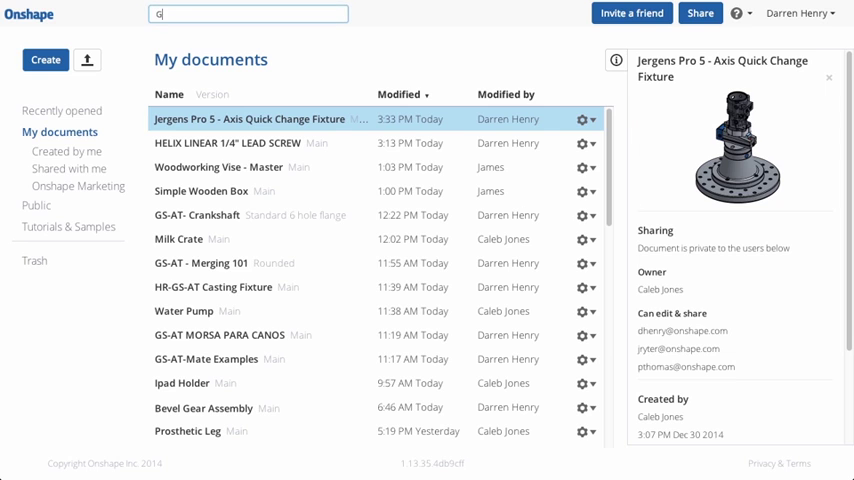
Step: Filter documents by GS-AT, preview Merging 101 and Mate Examples, and open Crankshaft's actions
text(S-AT)
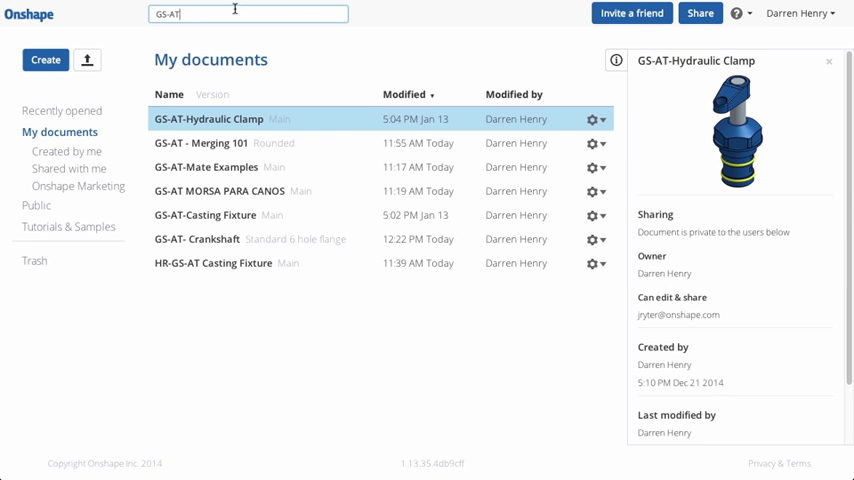
click(210, 144)
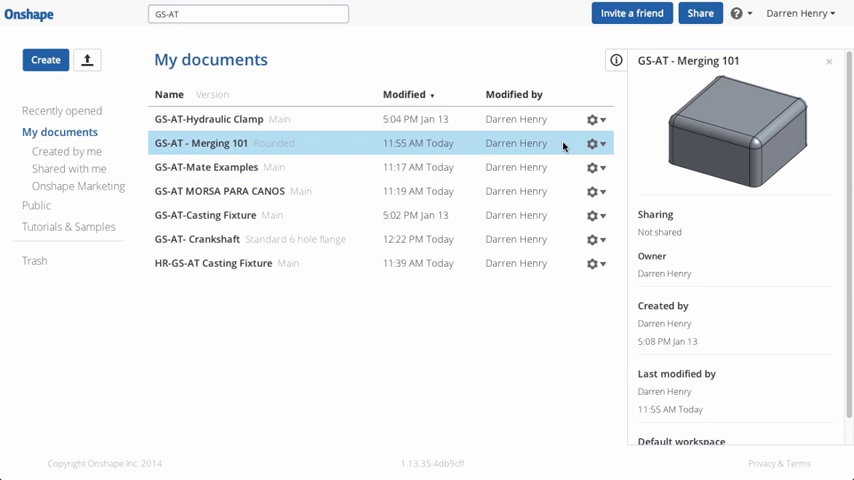
click(206, 168)
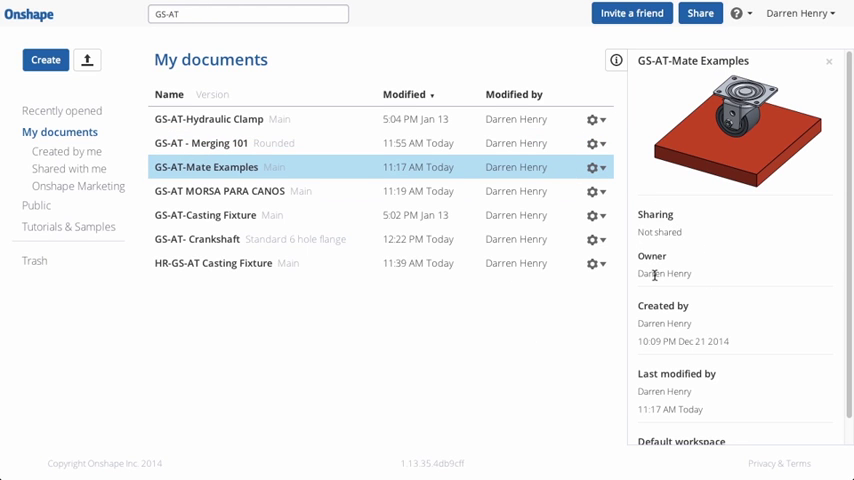
mouse_move(606, 252)
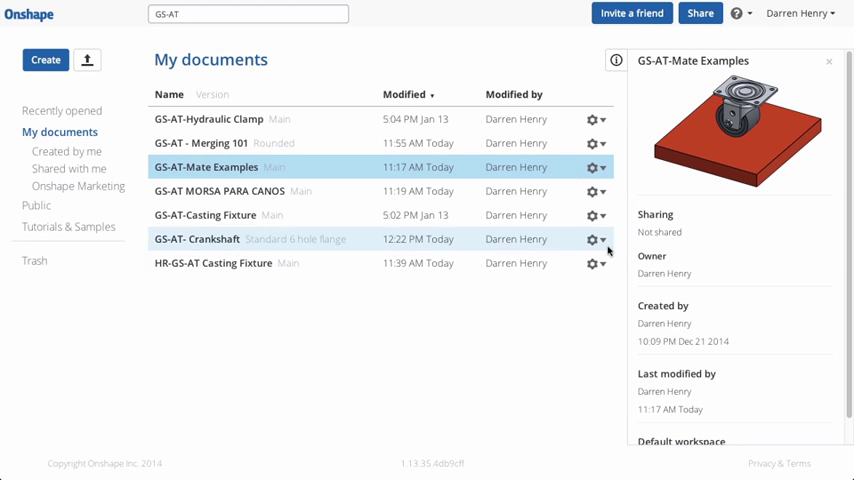
click(604, 240)
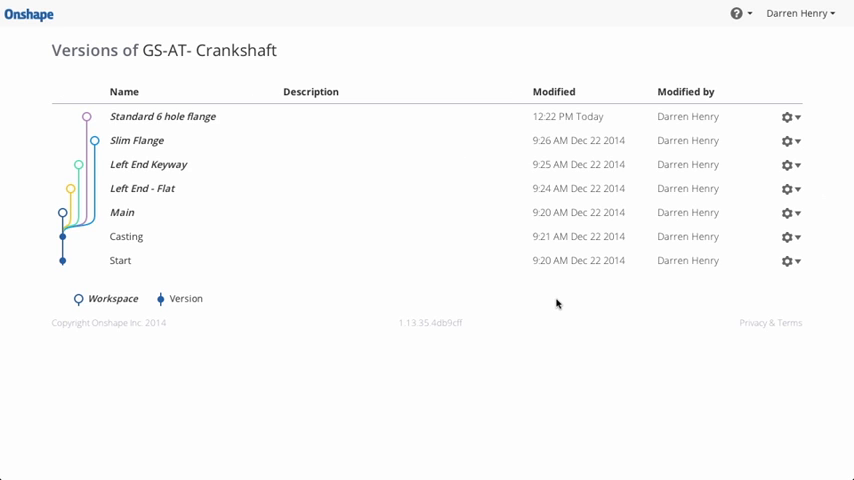
Step: Leave the GS-AT- Crankshaft versions page back to the documents list
click(788, 116)
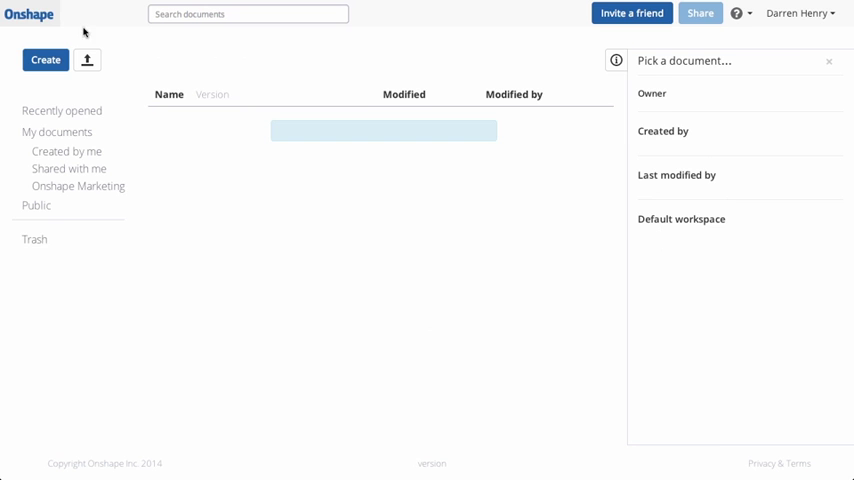
Step: Glance at the Help resources menu, then show the account options from My documents
click(58, 132)
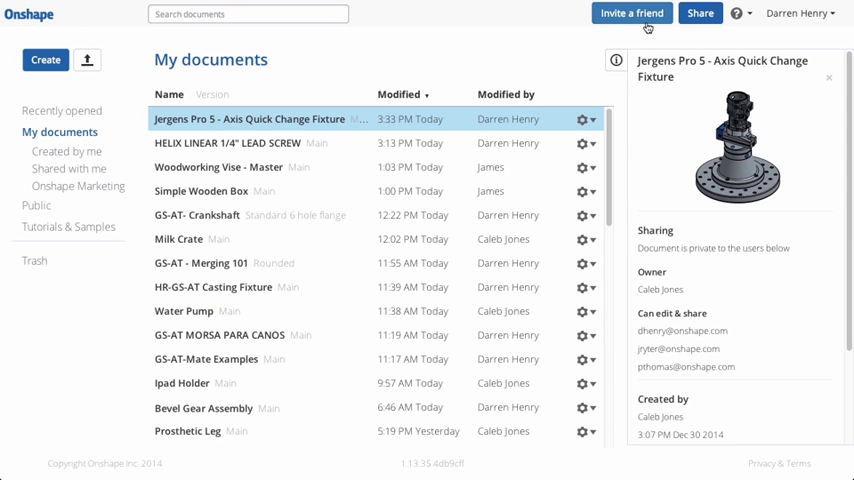
click(736, 16)
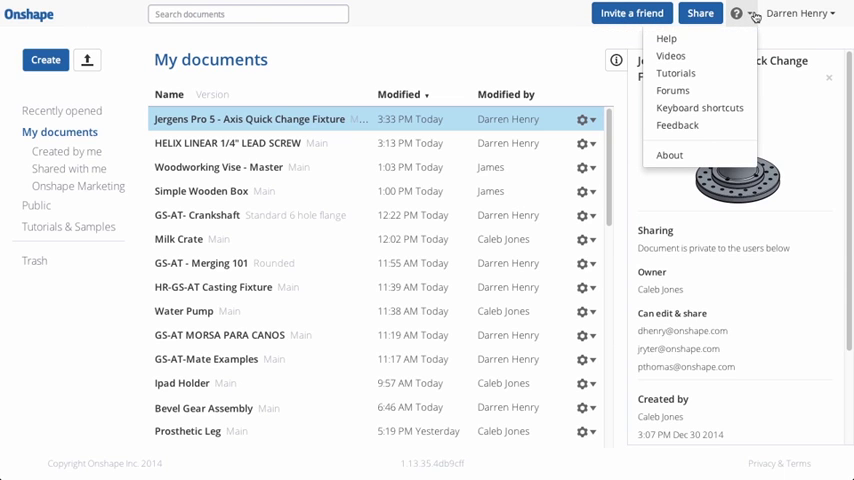
click(752, 12)
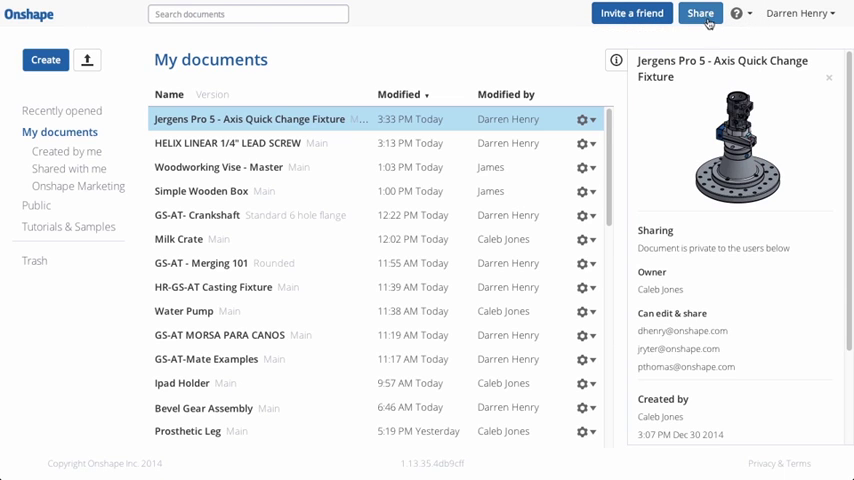
click(812, 14)
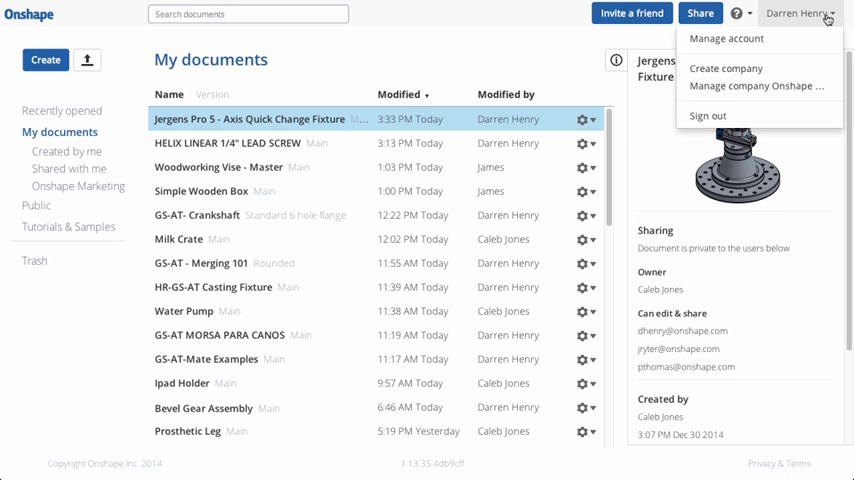
Step: Review the account's Security and default units Settings pages, then return to documents
click(728, 40)
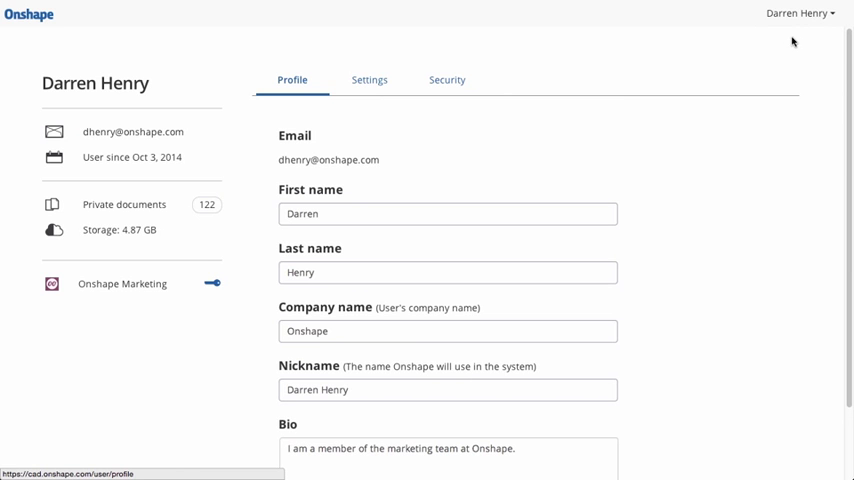
click(446, 80)
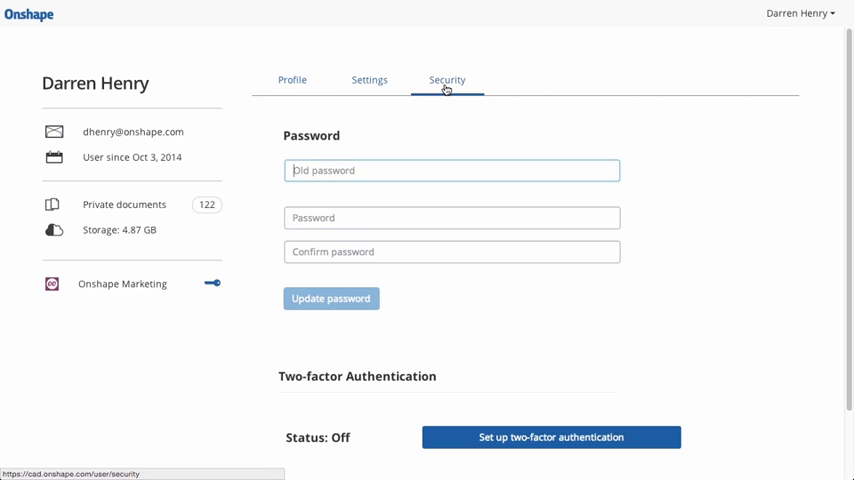
click(372, 80)
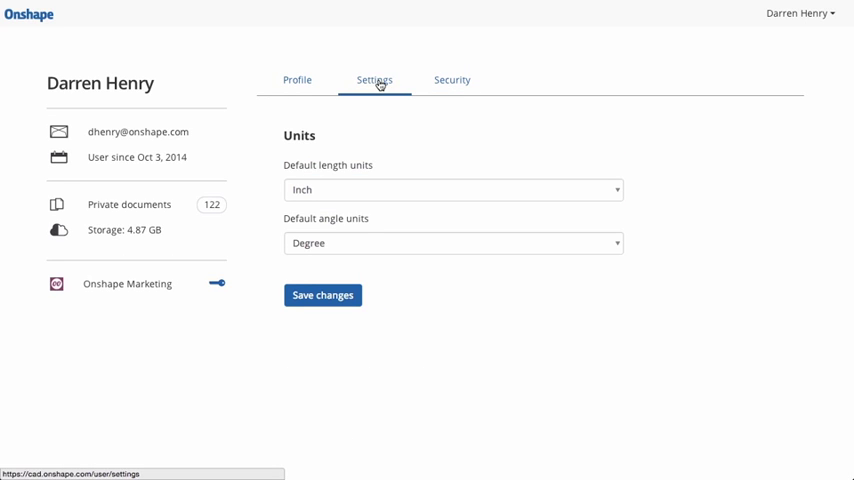
click(452, 188)
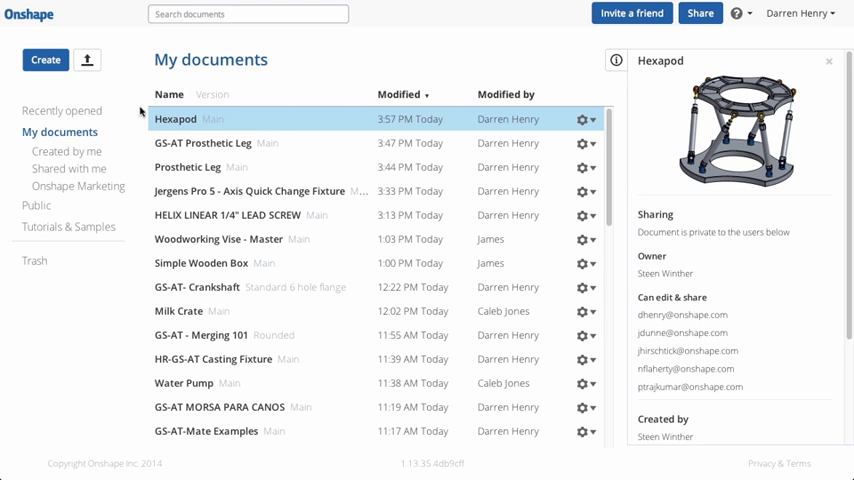
Step: Open Hexapod and browse its Pneumatic Piston, Piston Assembly and Hexapod tabs
double_click(176, 118)
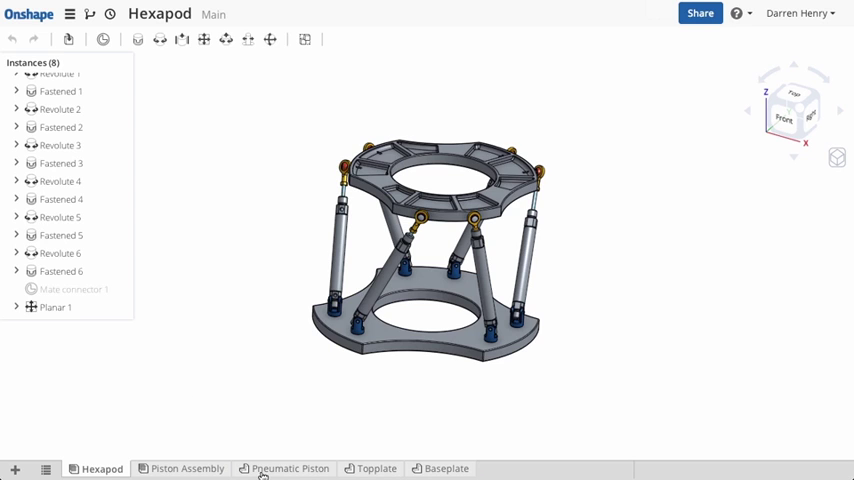
click(288, 468)
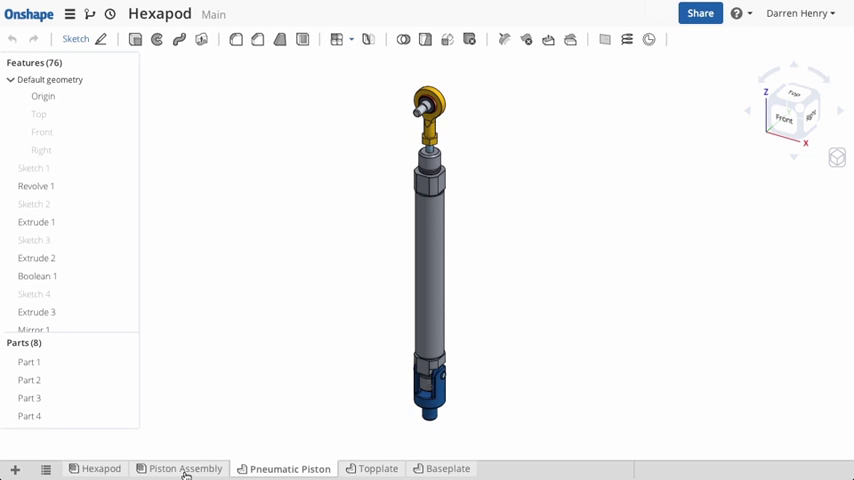
click(186, 468)
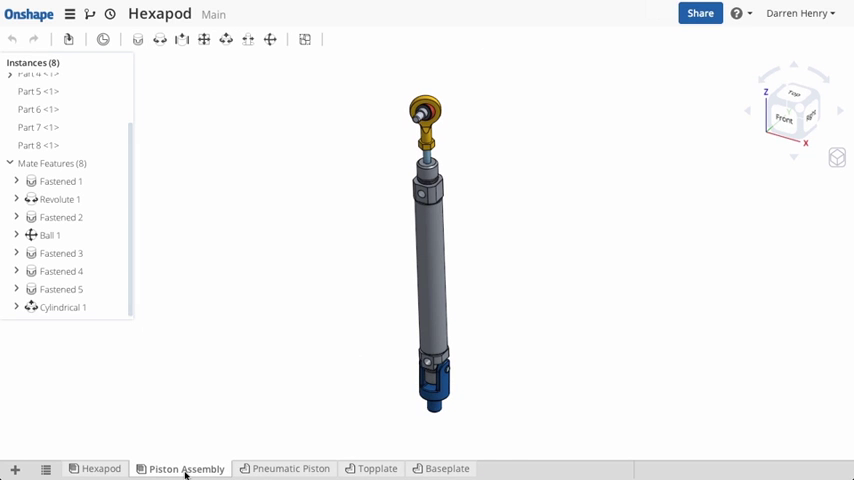
click(100, 468)
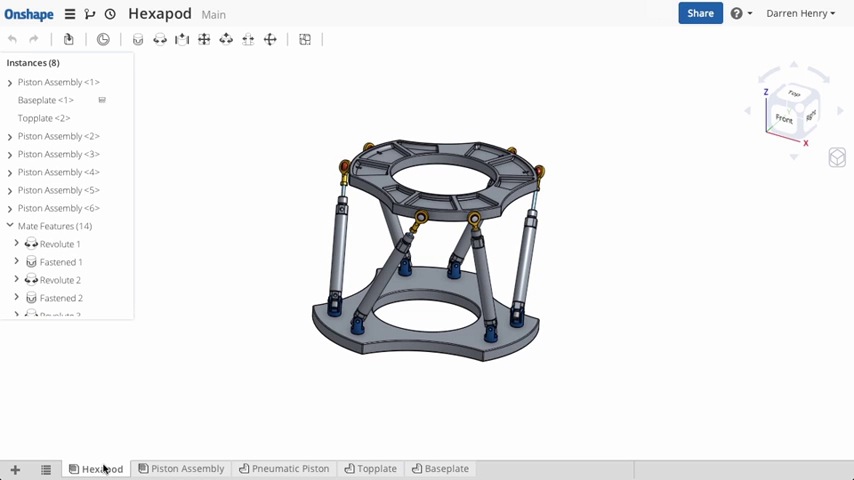
mouse_move(12, 466)
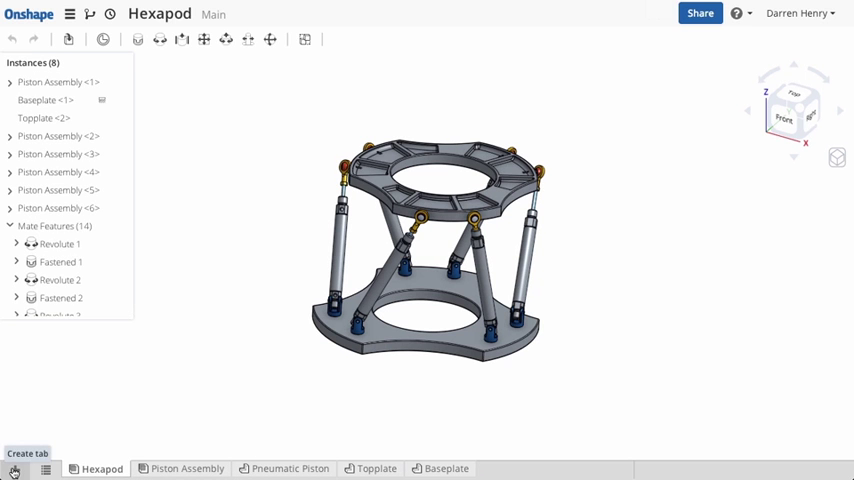
click(12, 468)
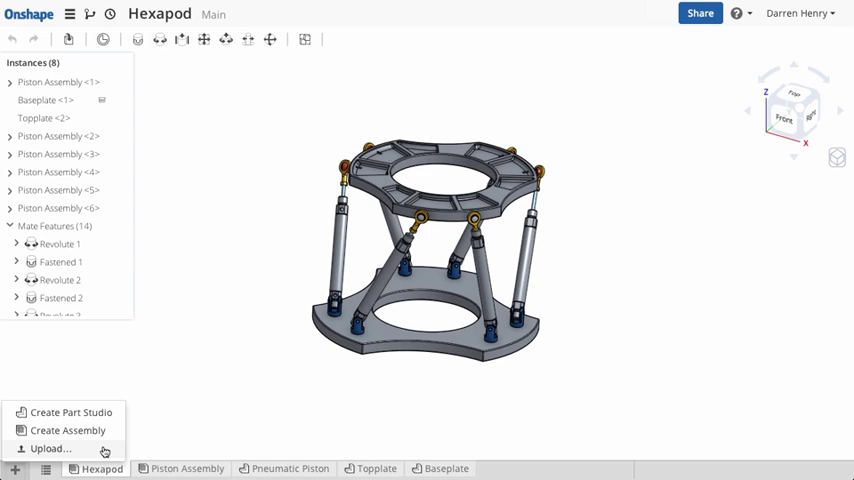
click(44, 464)
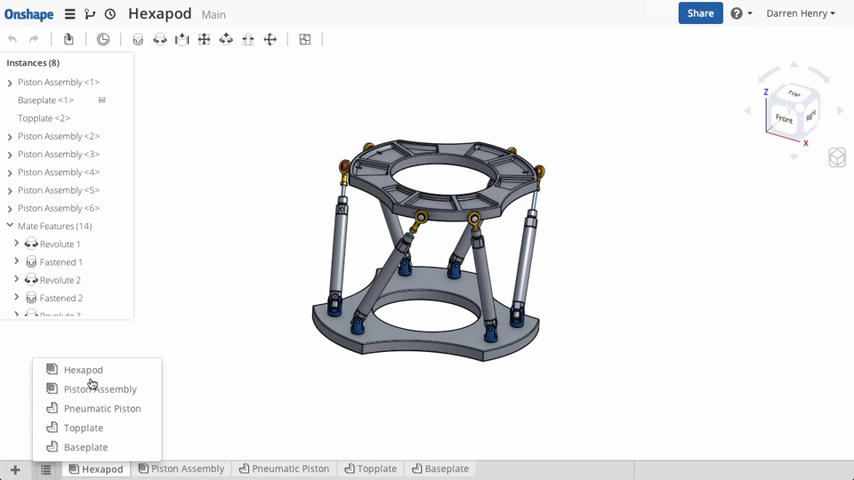
mouse_move(84, 448)
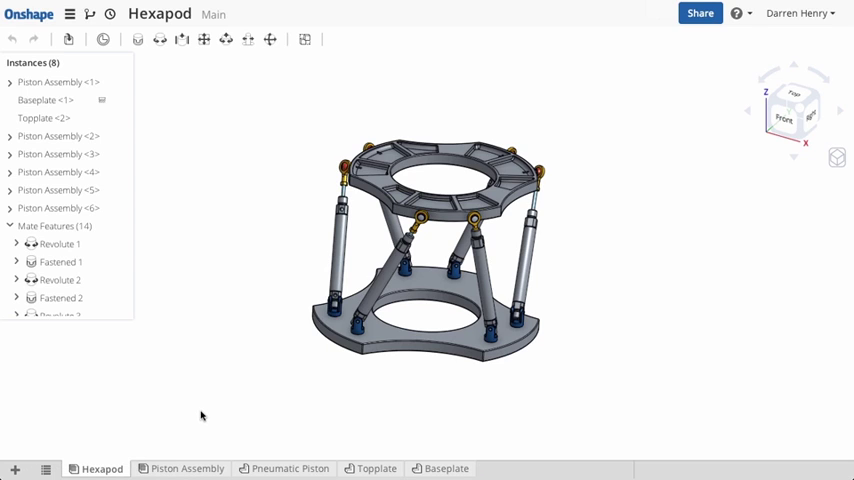
click(184, 468)
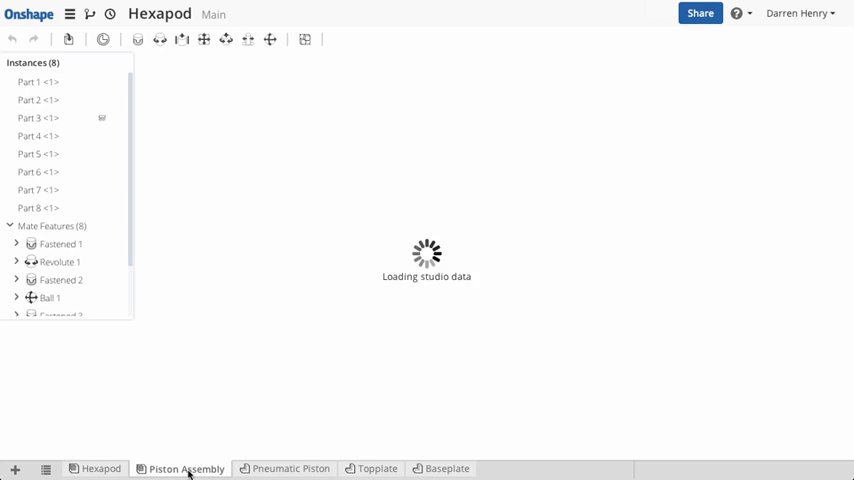
click(184, 468)
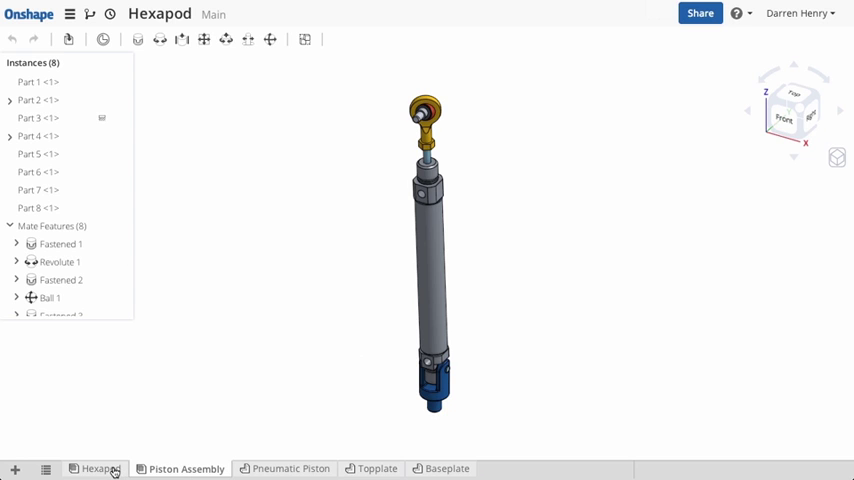
right_click(96, 468)
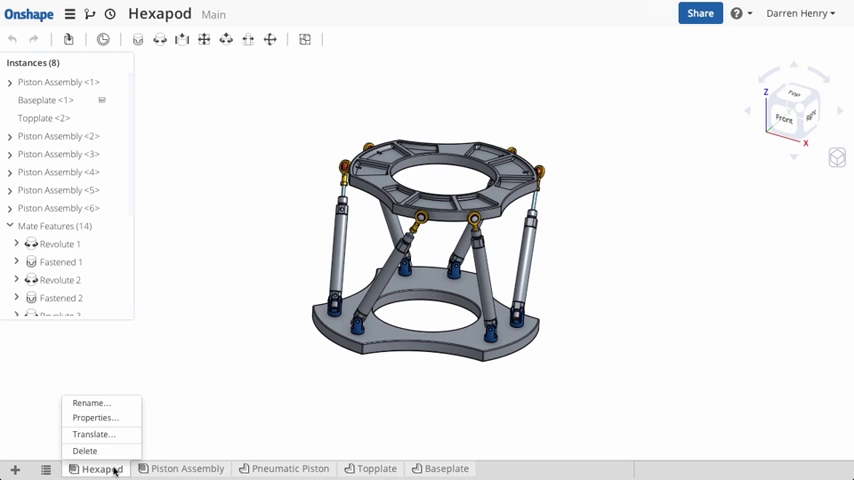
mouse_move(90, 434)
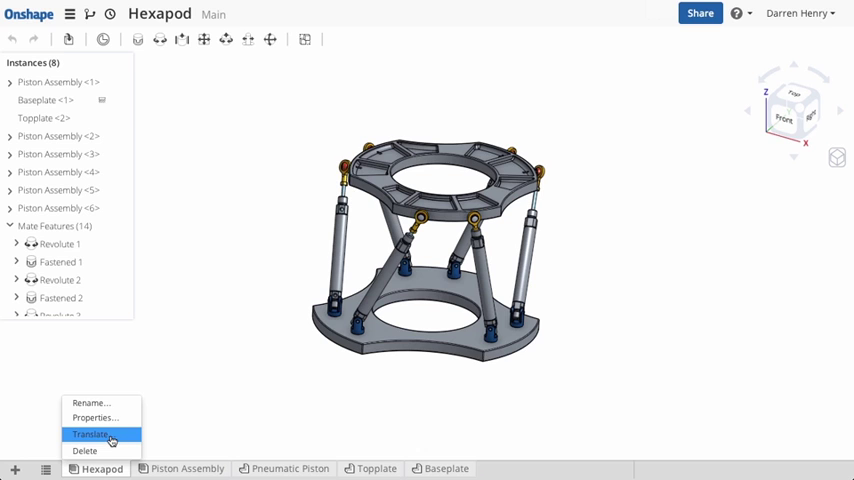
mouse_move(110, 416)
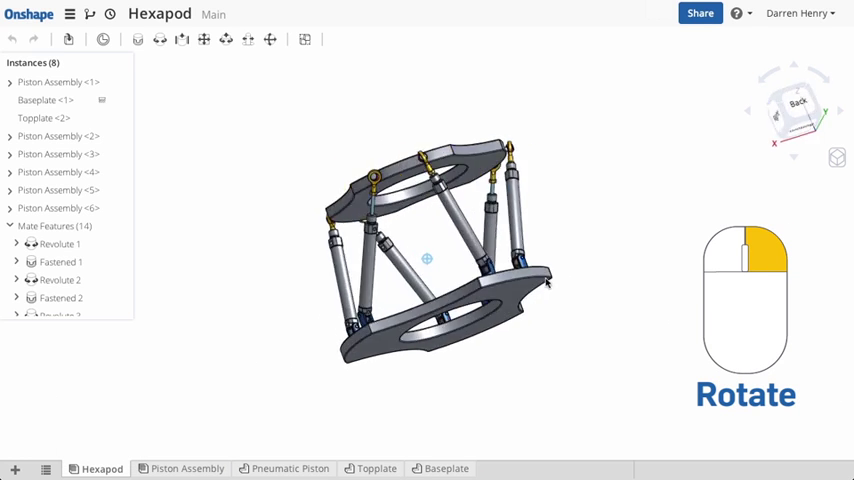
drag(544, 284, 400, 250)
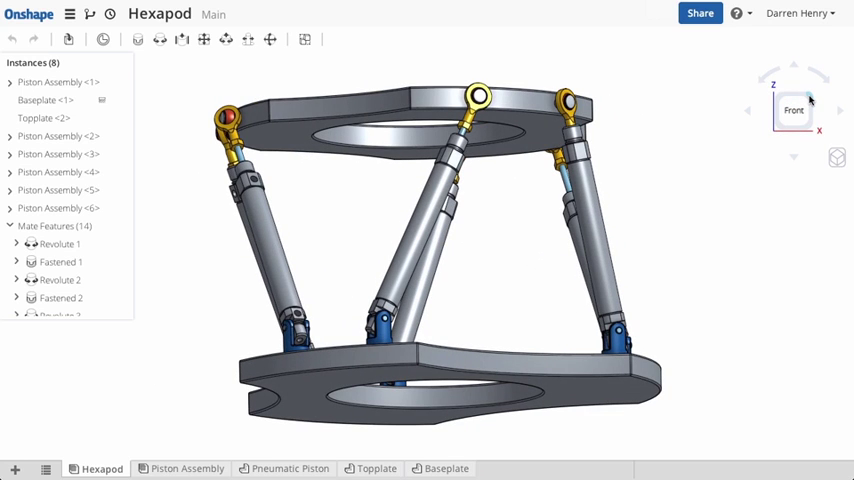
click(824, 110)
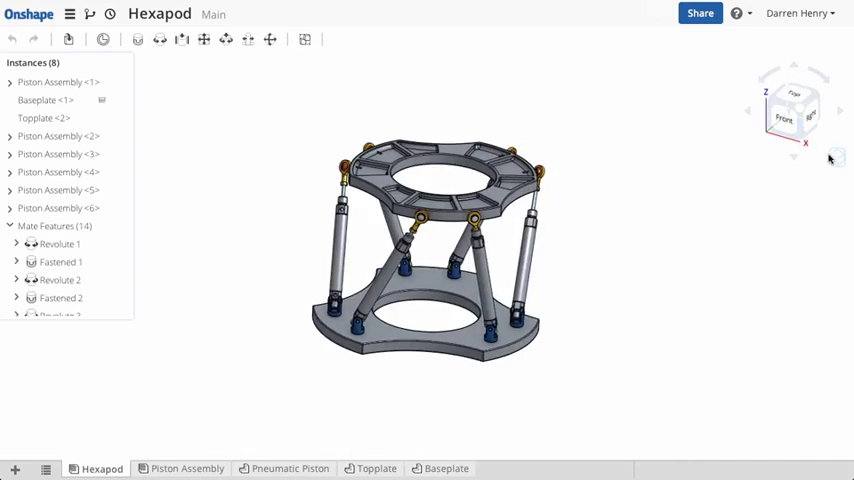
click(836, 156)
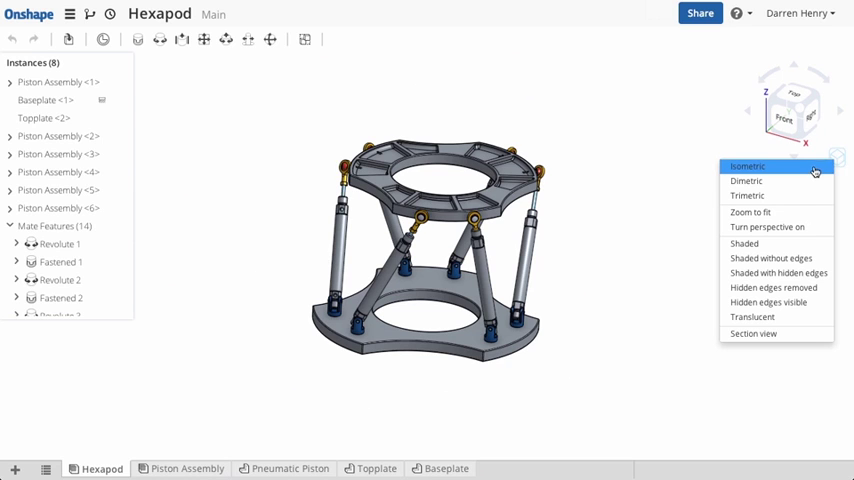
mouse_move(768, 228)
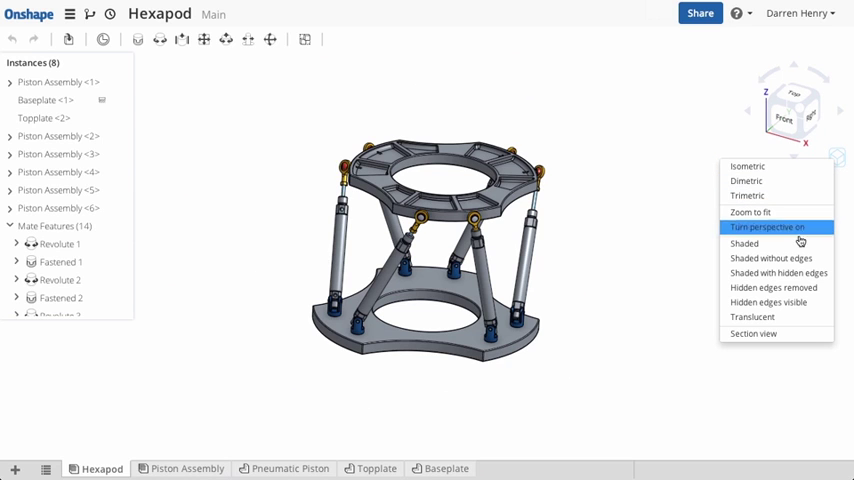
click(766, 226)
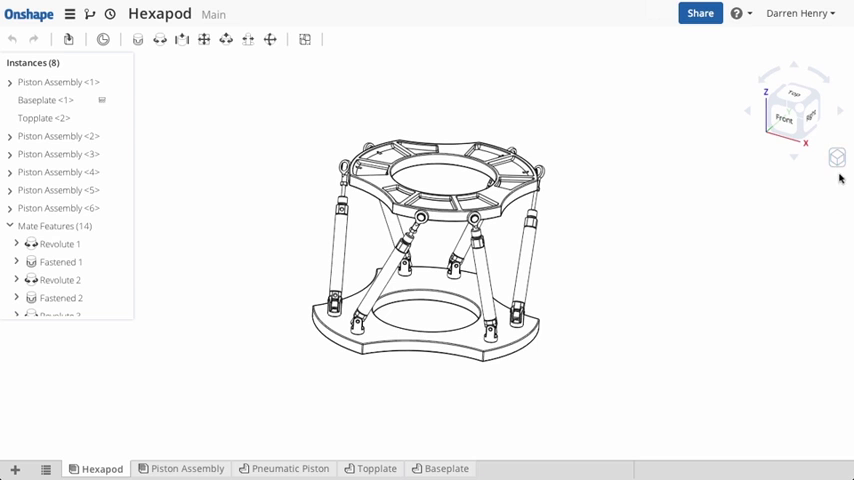
click(836, 158)
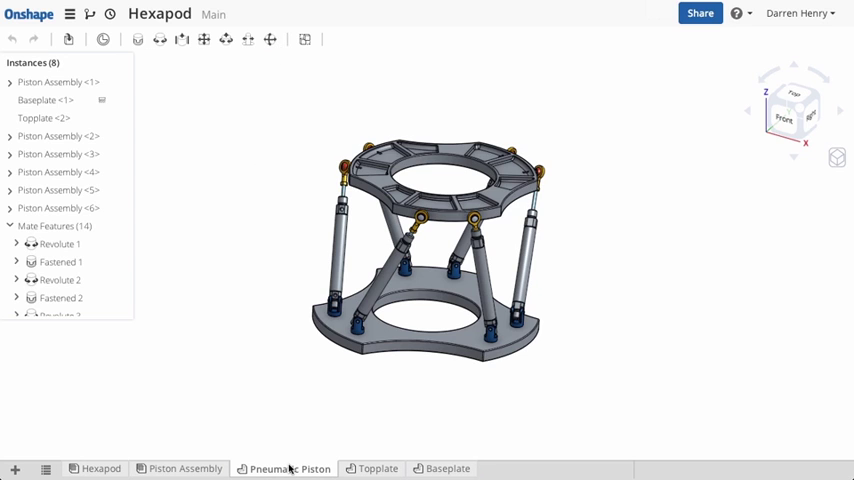
click(288, 468)
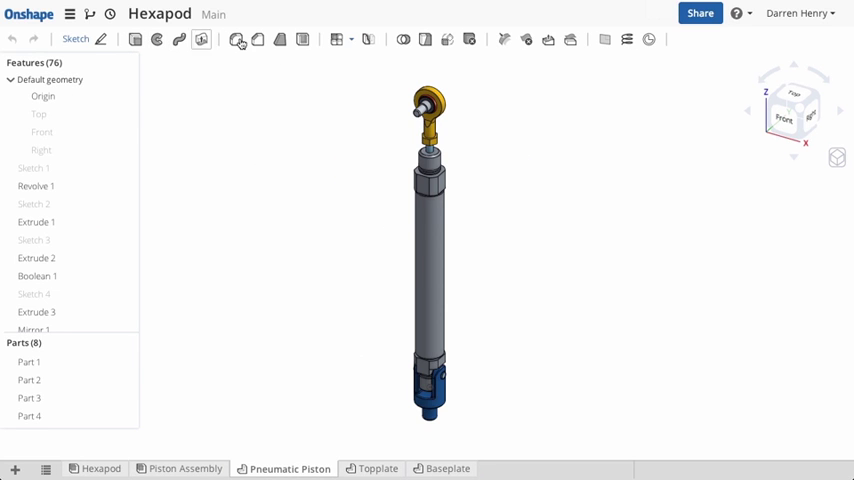
right_click(34, 168)
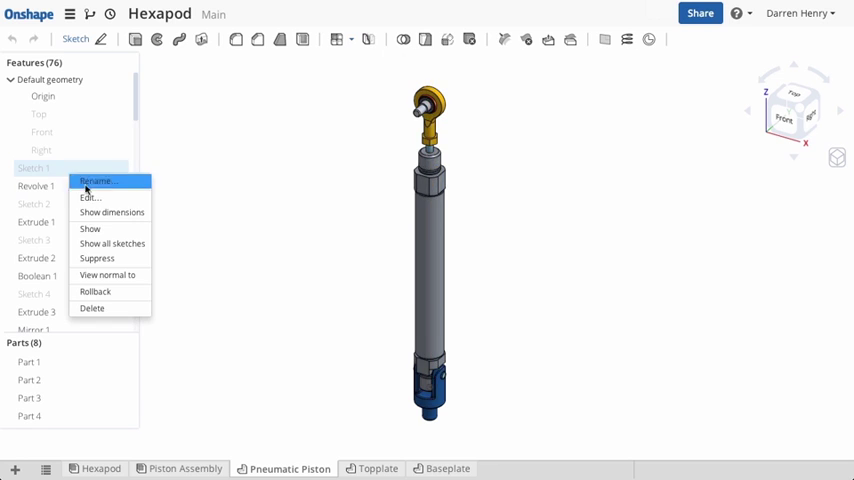
click(90, 196)
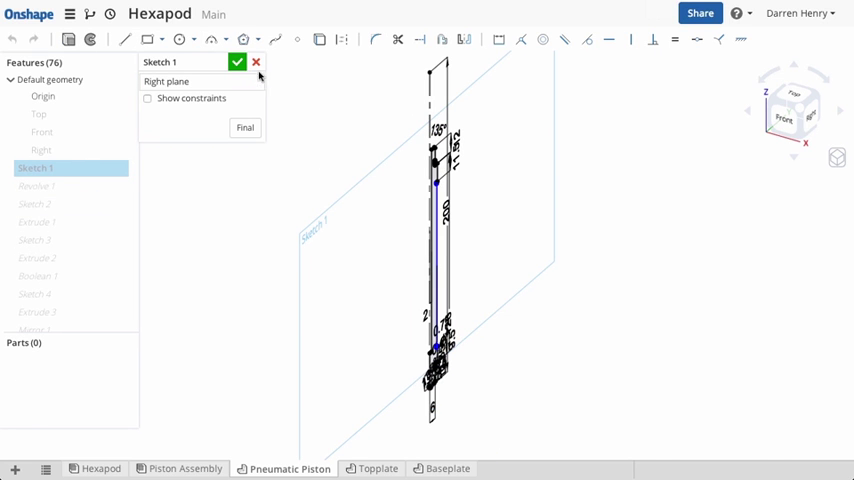
click(242, 62)
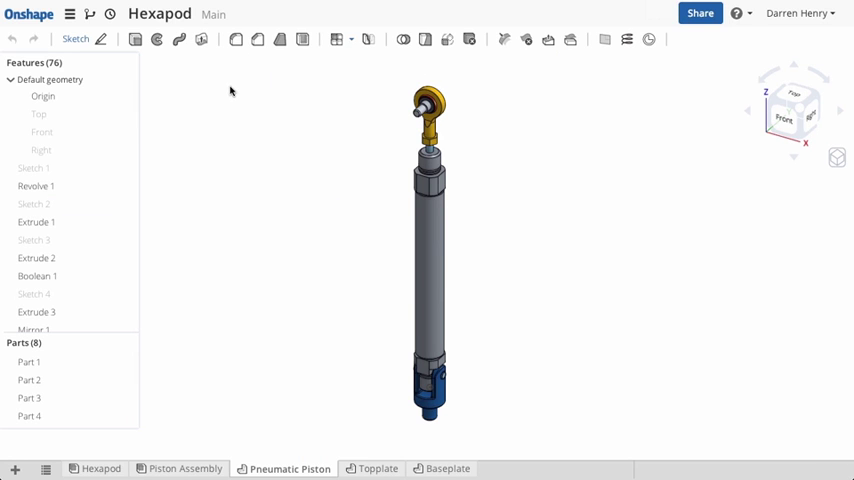
mouse_move(216, 148)
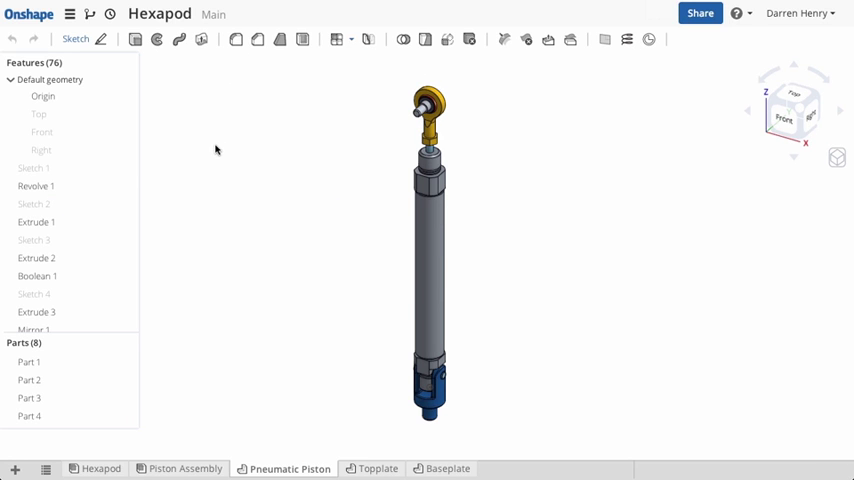
right_click(216, 150)
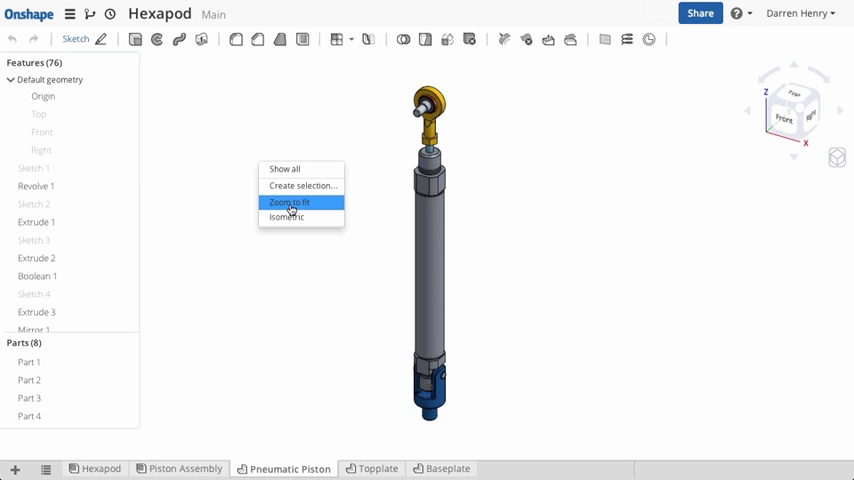
mouse_move(210, 144)
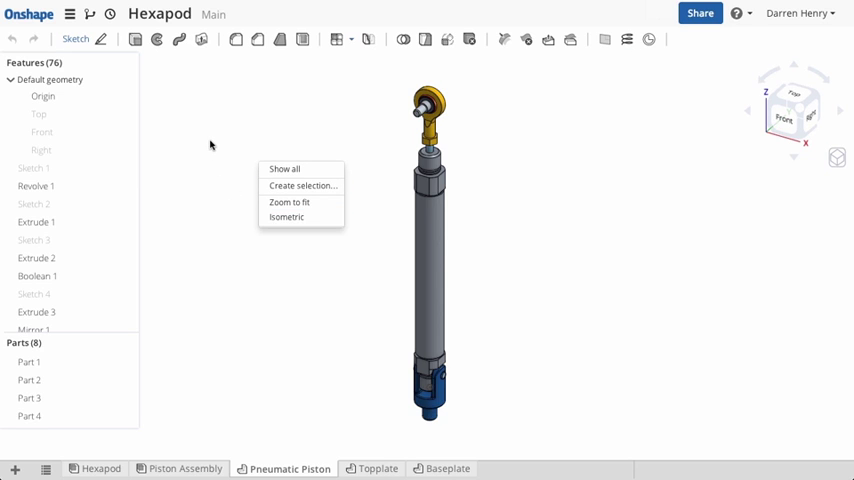
click(368, 228)
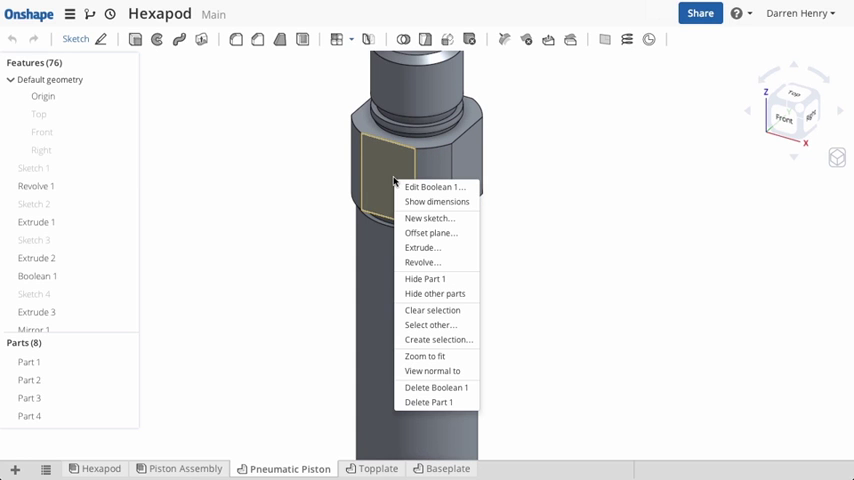
mouse_move(428, 218)
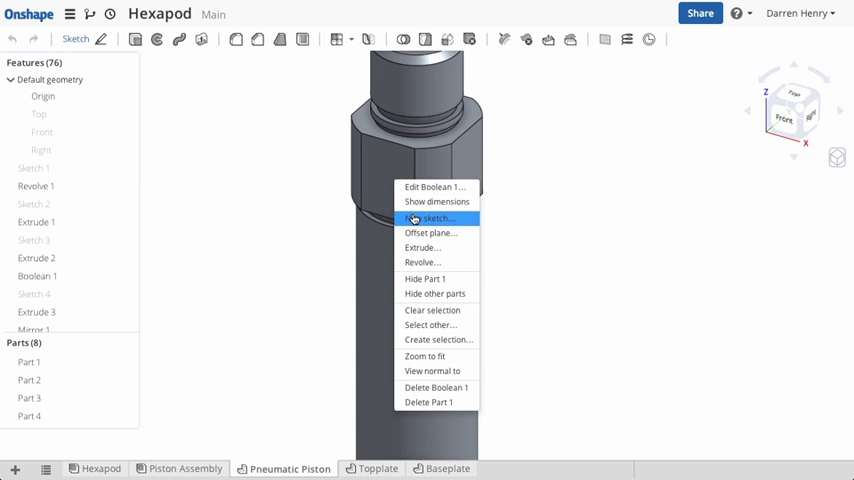
mouse_move(338, 192)
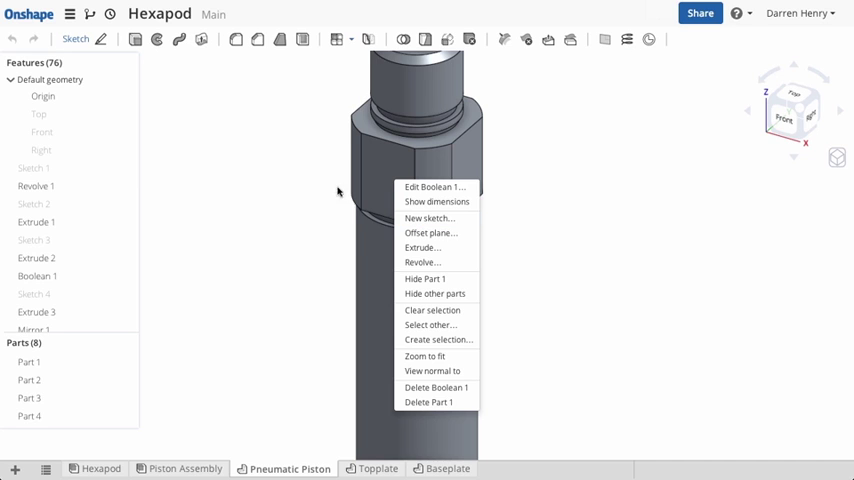
right_click(36, 186)
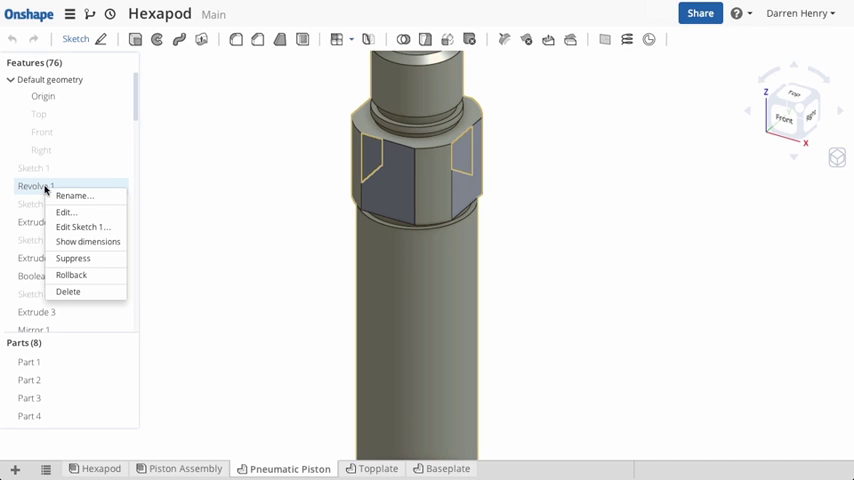
mouse_move(66, 212)
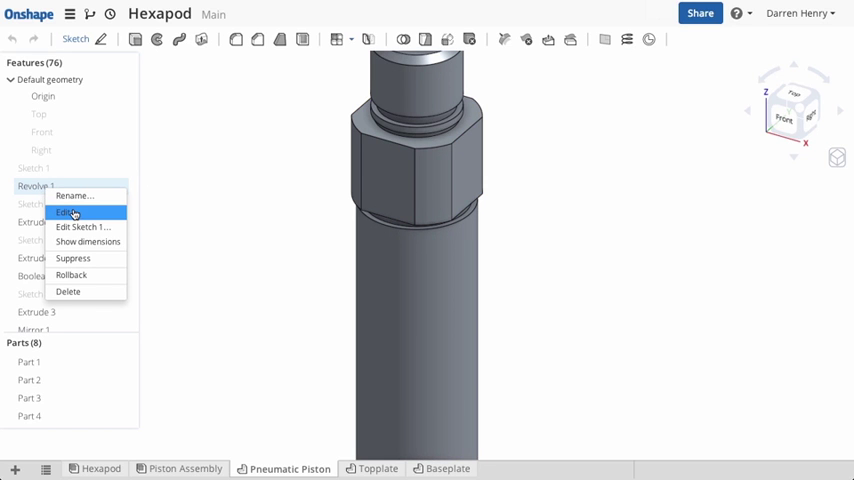
mouse_move(72, 276)
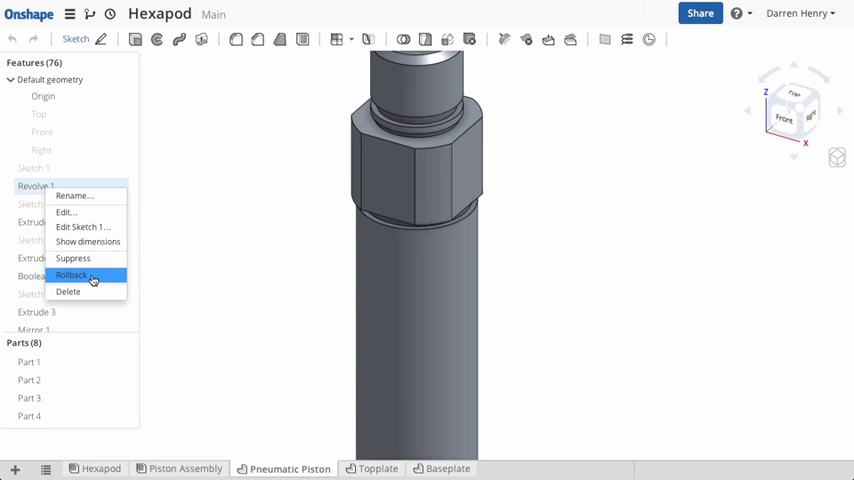
click(72, 274)
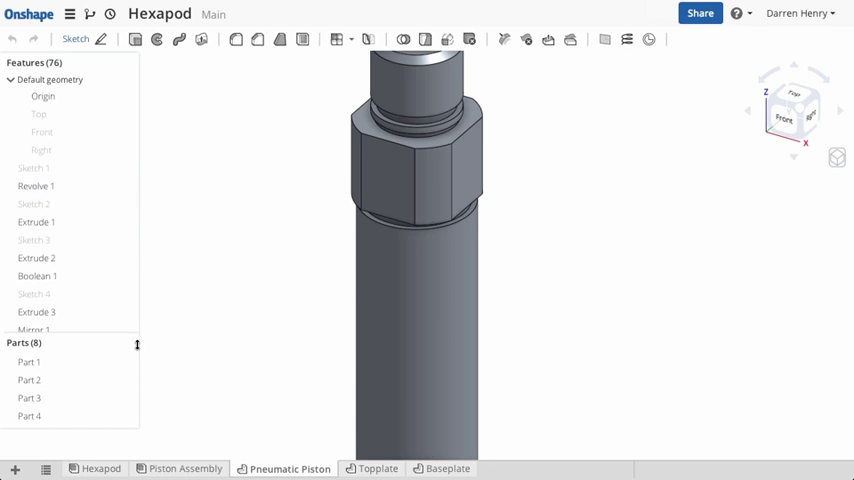
right_click(30, 360)
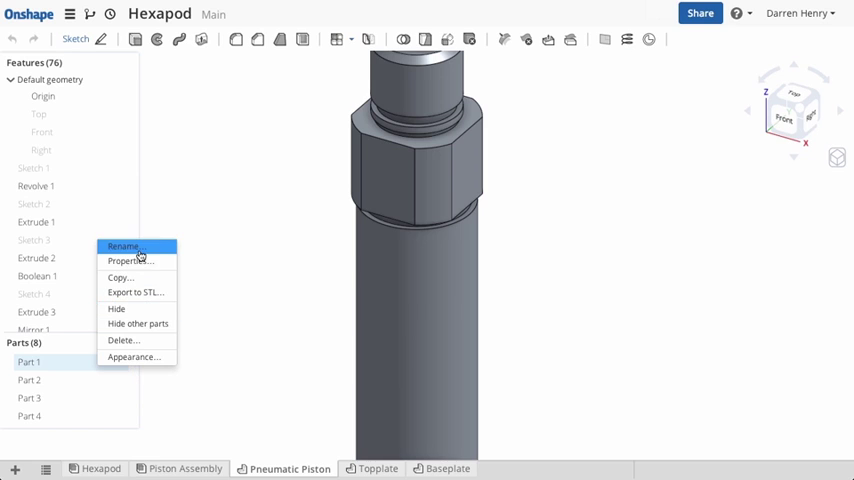
mouse_move(152, 356)
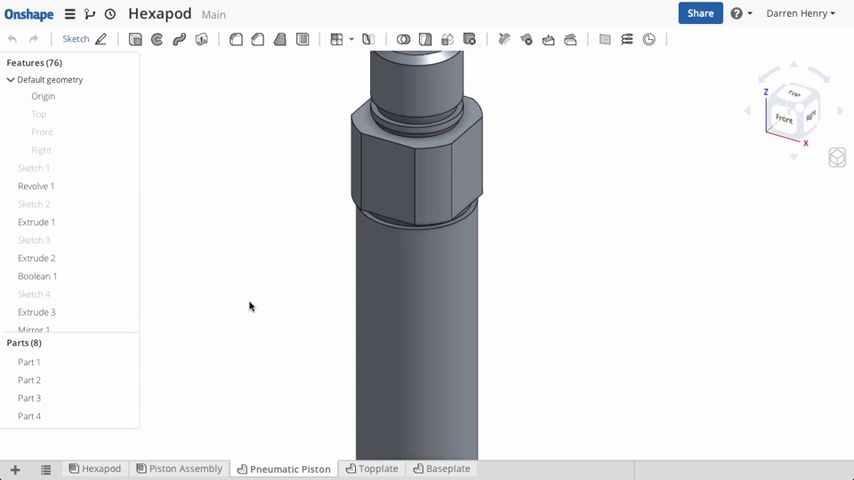
mouse_move(234, 300)
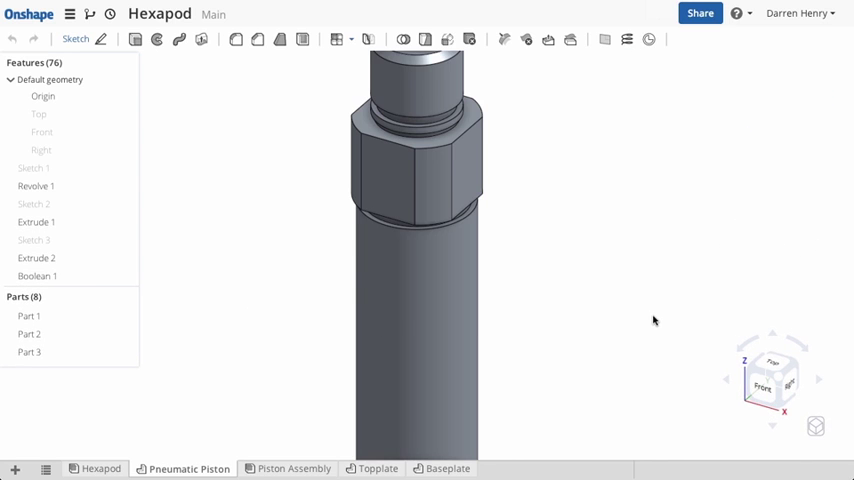
mouse_move(272, 68)
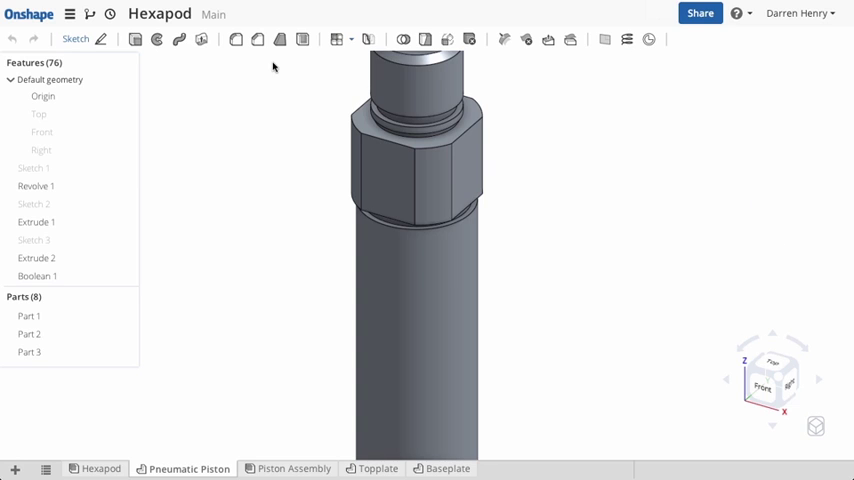
mouse_move(234, 40)
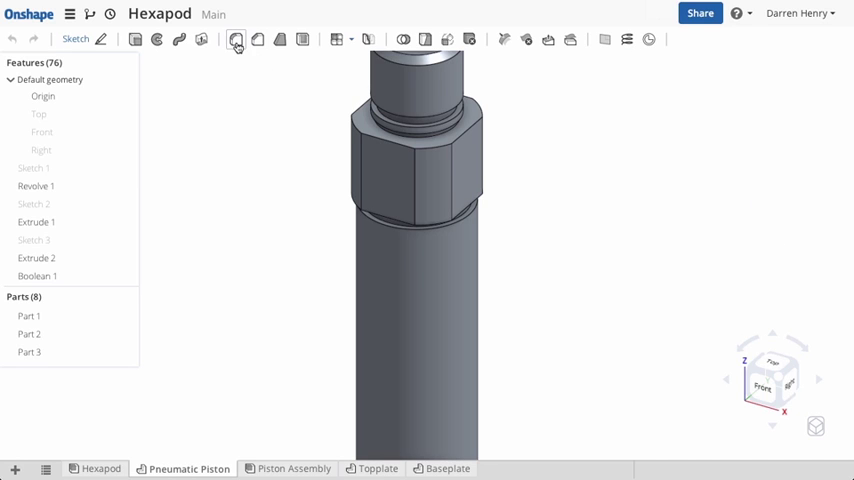
mouse_move(236, 40)
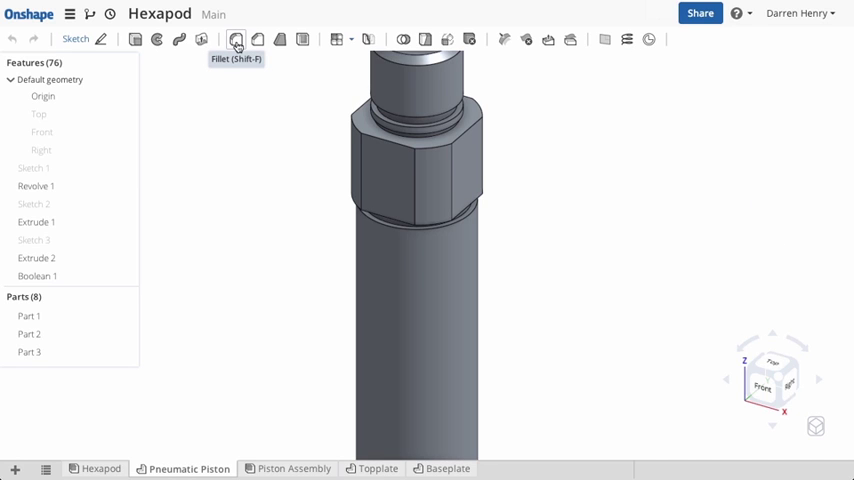
mouse_move(234, 40)
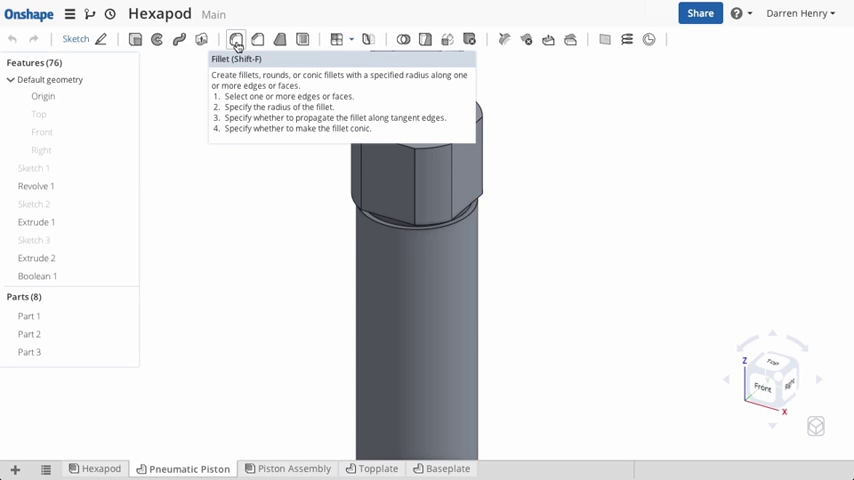
Step: Start a new Fillet 4 feature in the Pneumatic Piston part studio at 6 mm
click(234, 40)
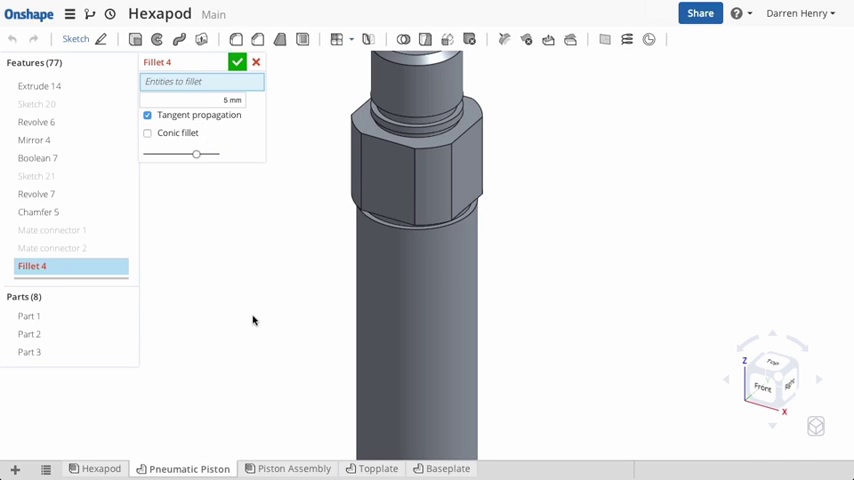
mouse_move(220, 220)
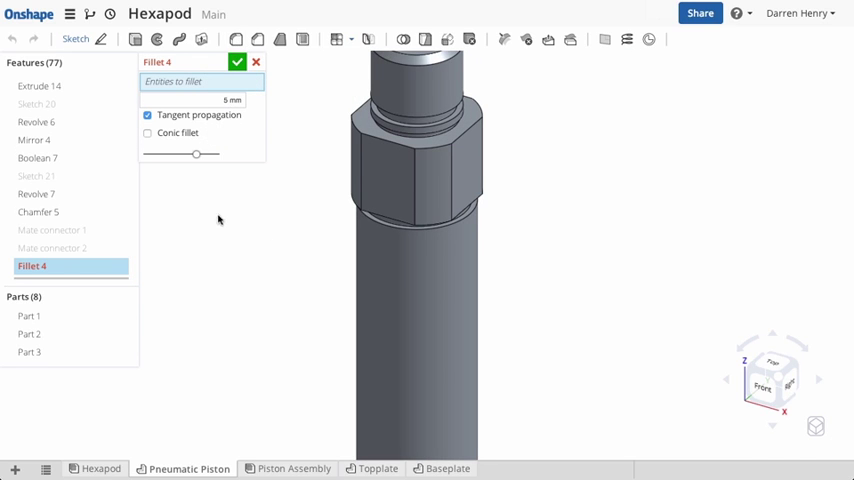
mouse_move(180, 64)
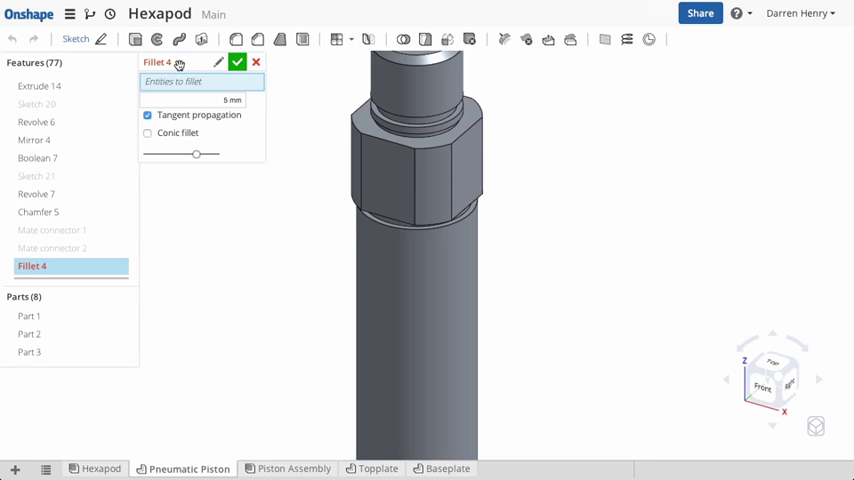
mouse_move(178, 64)
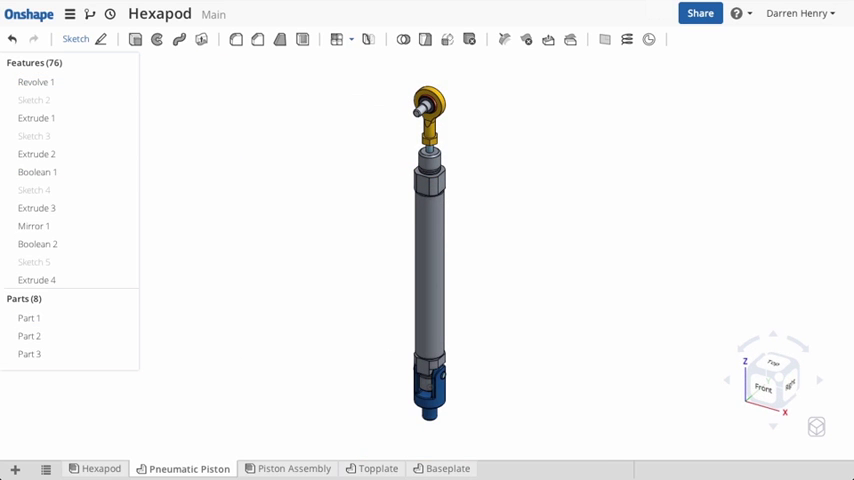
mouse_move(744, 74)
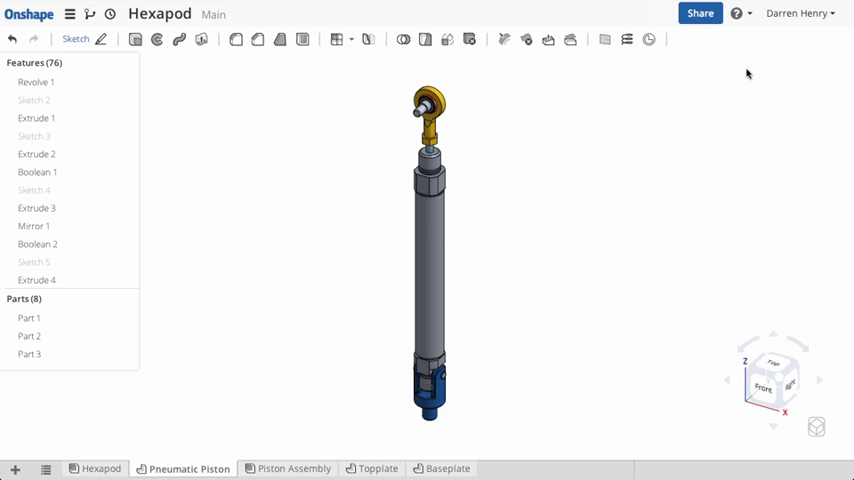
Step: Display the Keyboard shortcuts reference from the Help (?) menu
click(736, 14)
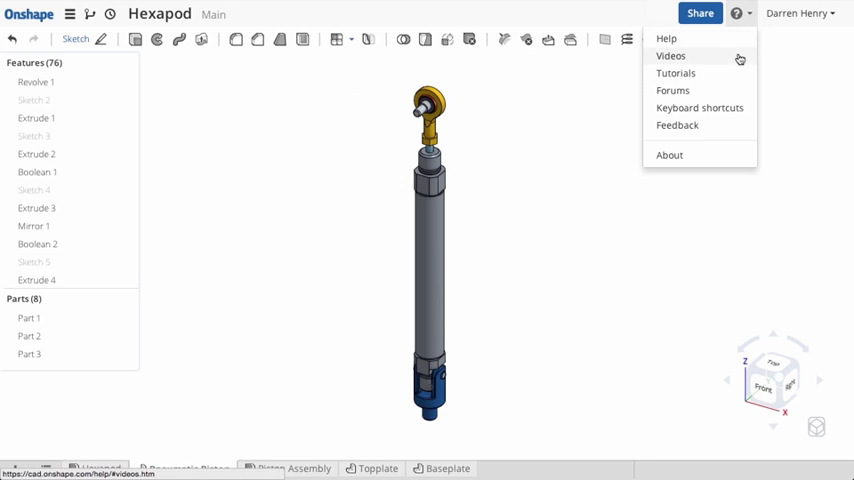
click(700, 108)
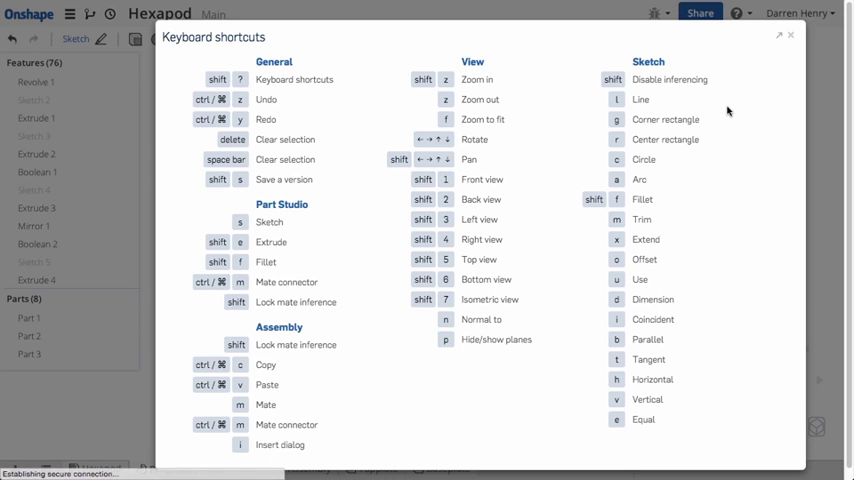
mouse_move(792, 36)
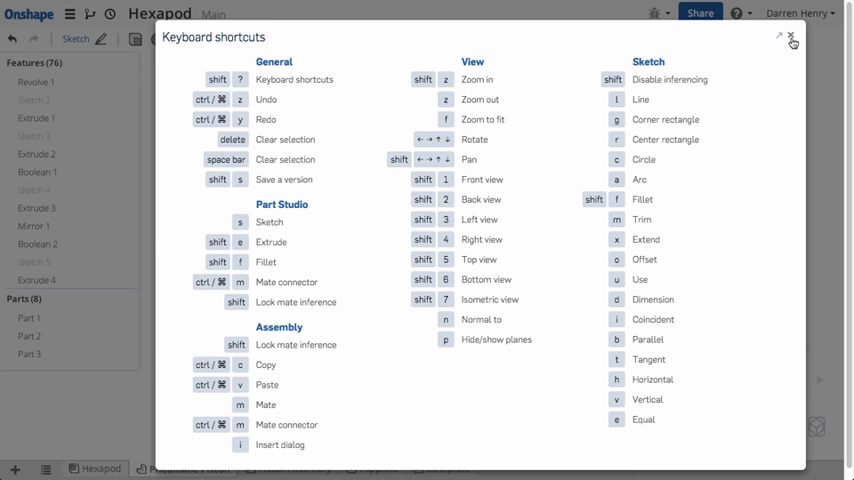